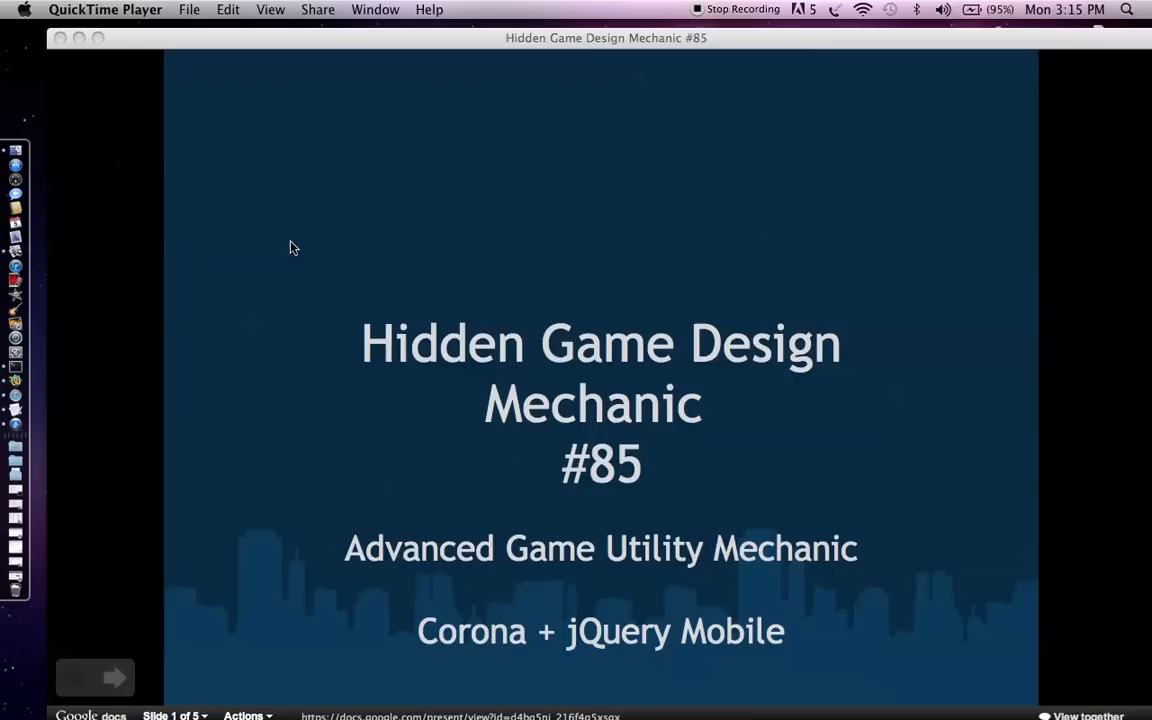
mouse_move(240, 332)
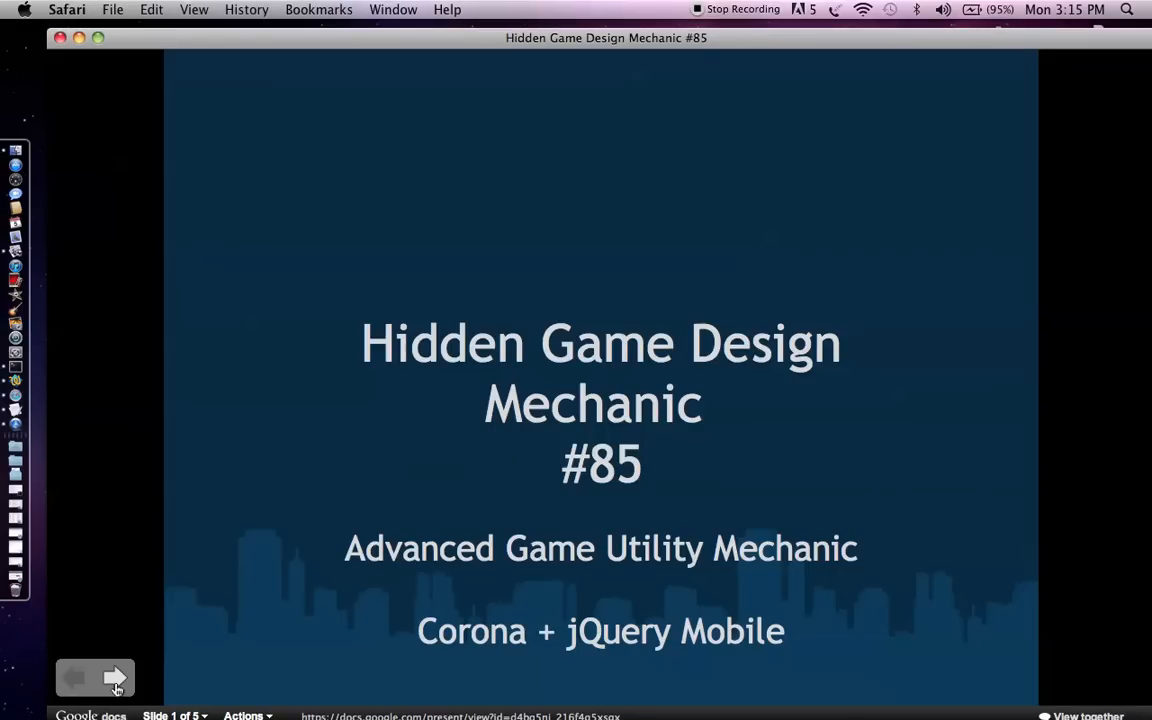
Step: Advance the presentation to slide 2, 'Game Utility Mechanic'
left_click(115, 678)
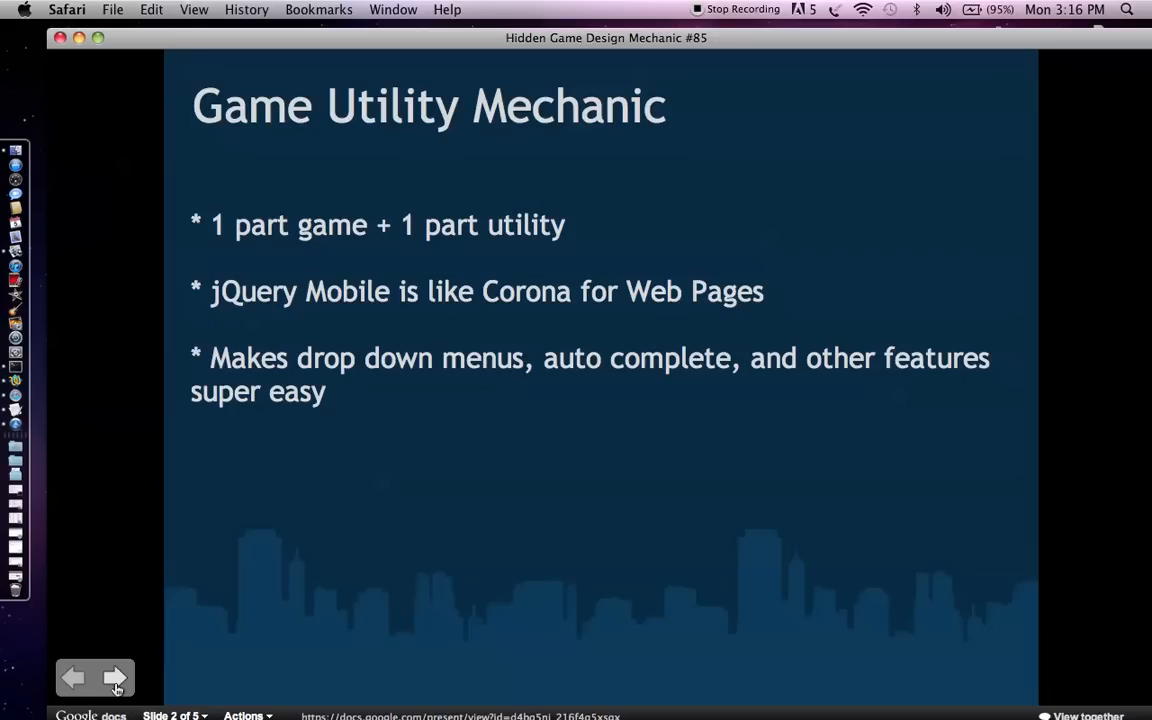
Step: Advance to slide 3 on web plus native benefits with Wadle app screenshots
left_click(115, 678)
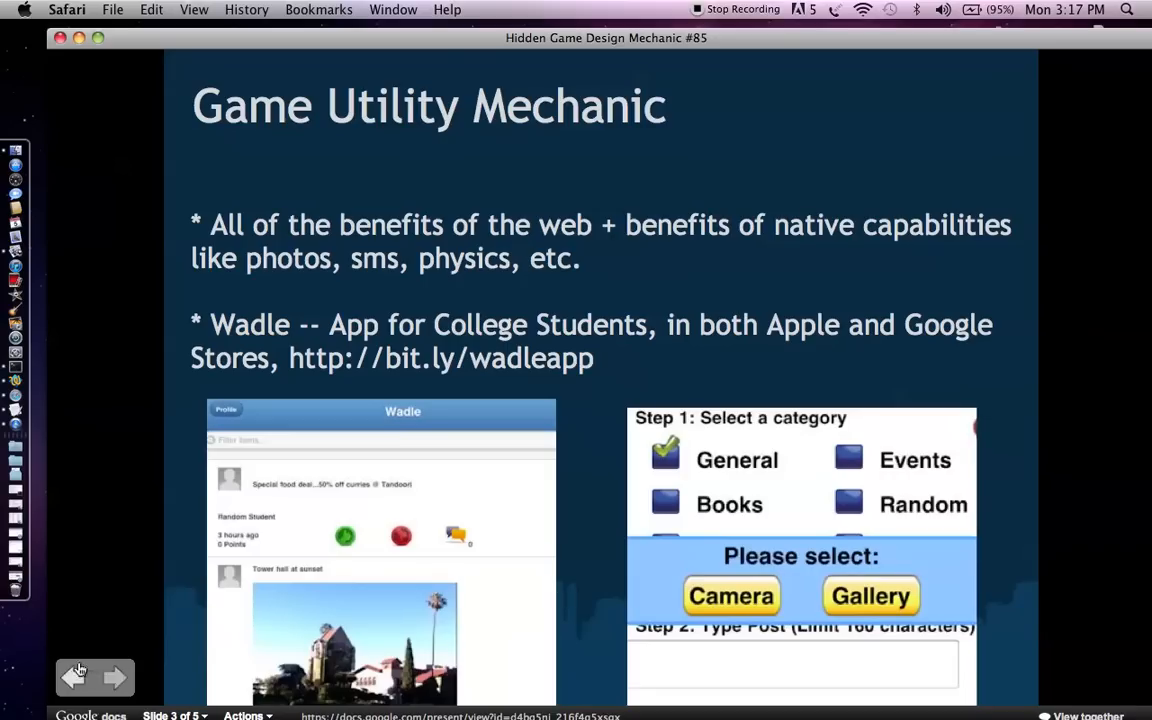
Step: Advance to slide 4 on a browser-based jQuery RPG with Corona physics mini-games
left_click(115, 678)
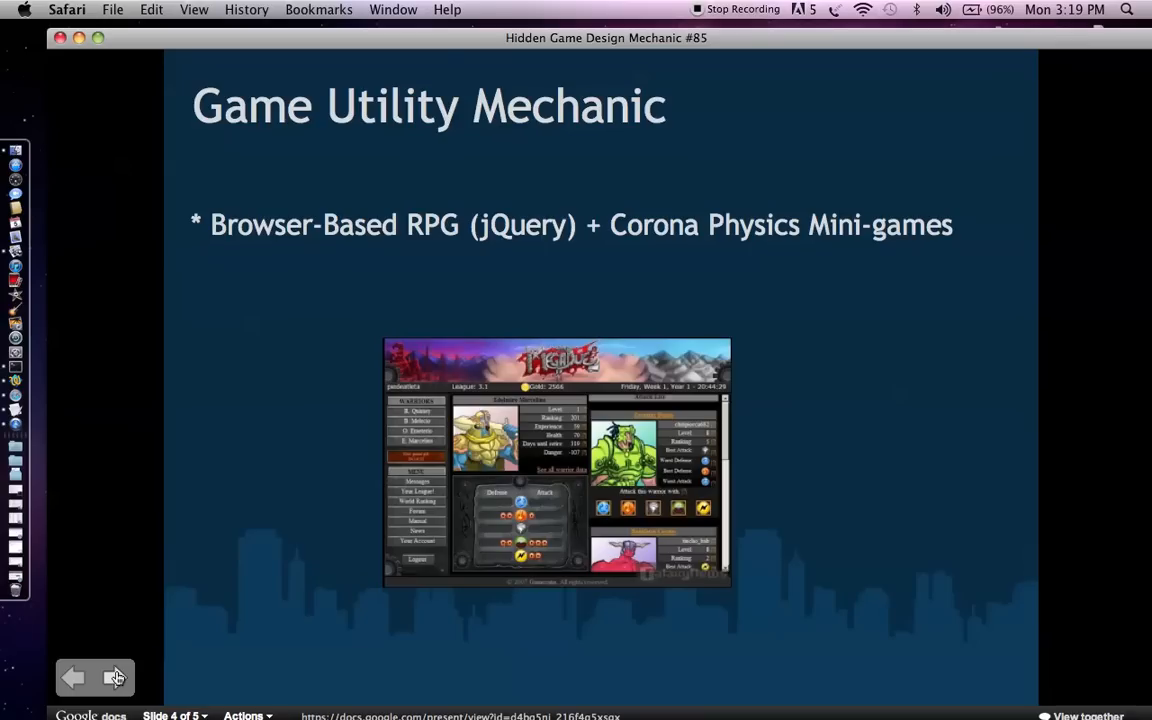
Step: Advance to the final 'Code Tutorial' slide with the download link
left_click(114, 678)
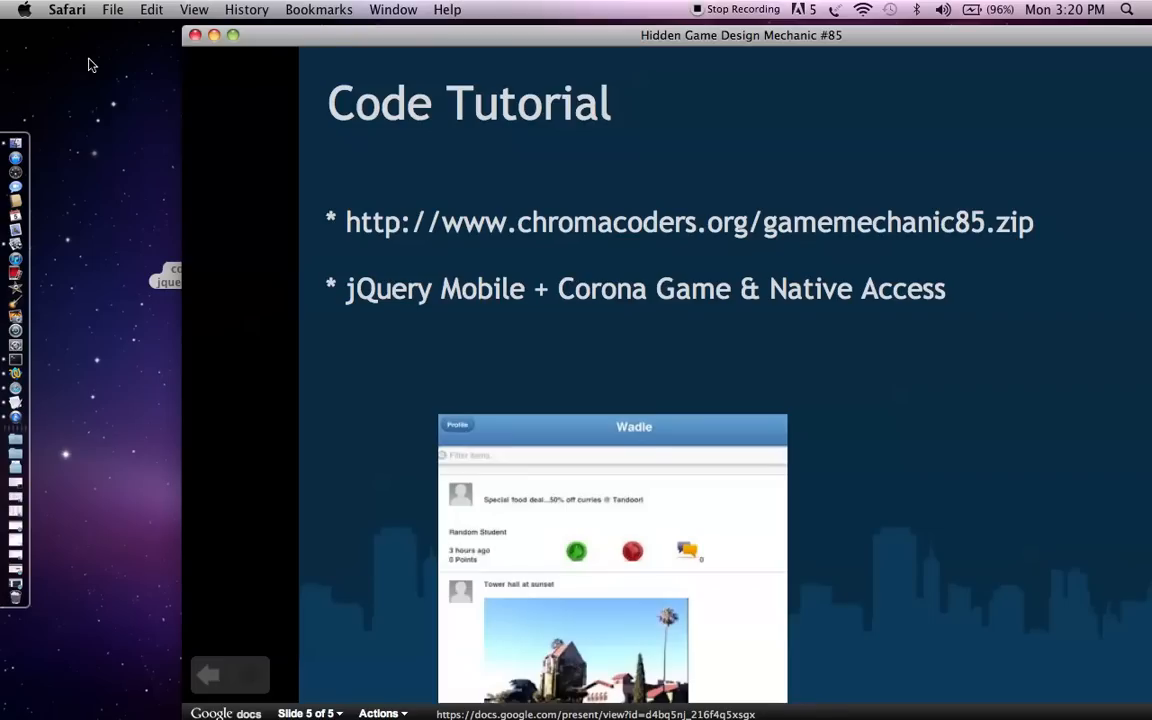
mouse_move(16, 143)
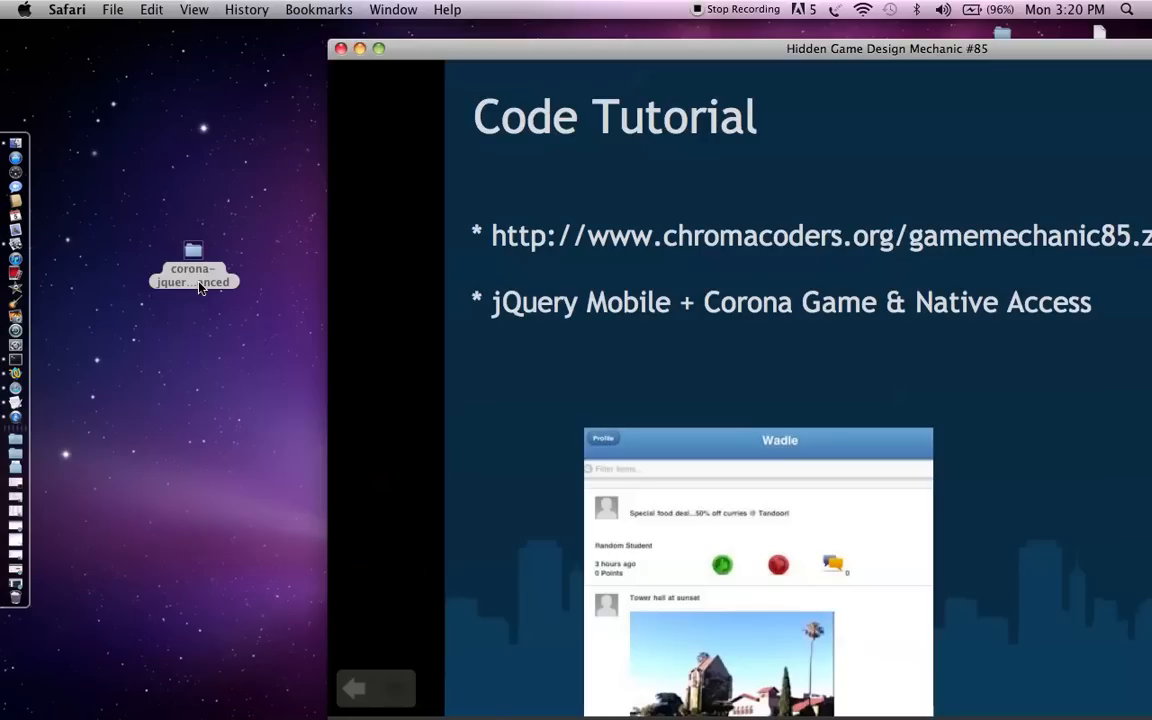
mouse_move(188, 284)
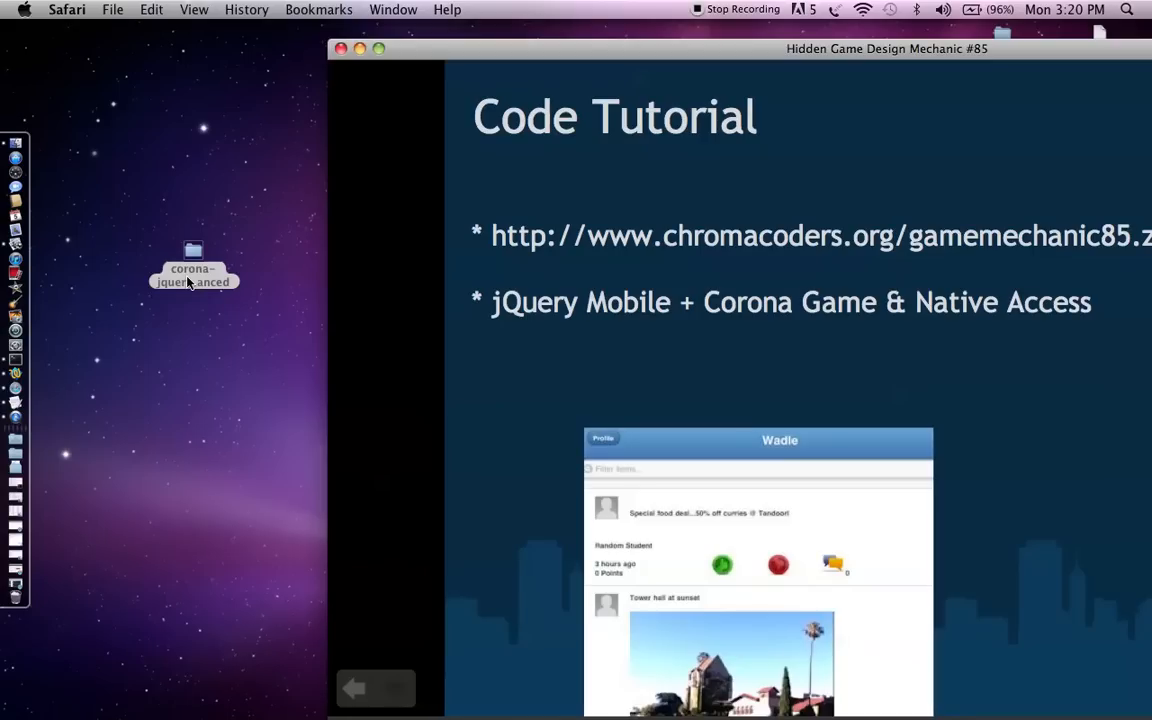
Step: Open the corona-jquery-advanced folder, select main.lua, and search Spotlight for 'corona'
double_click(193, 255)
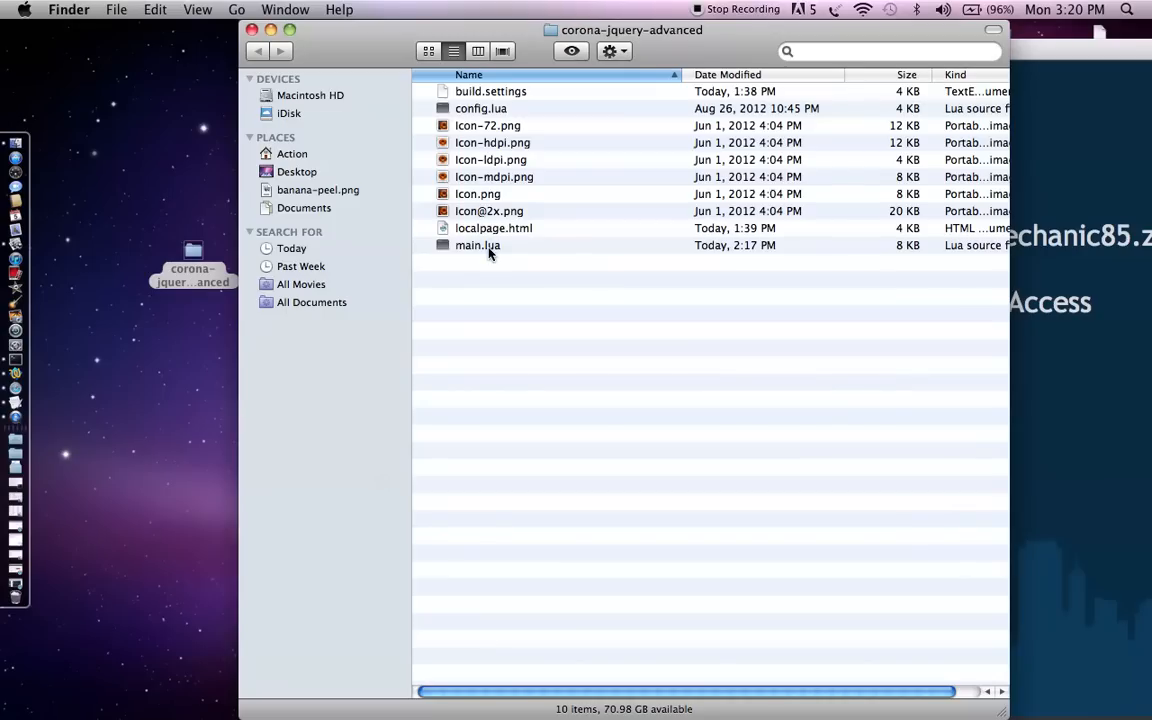
left_click(477, 245)
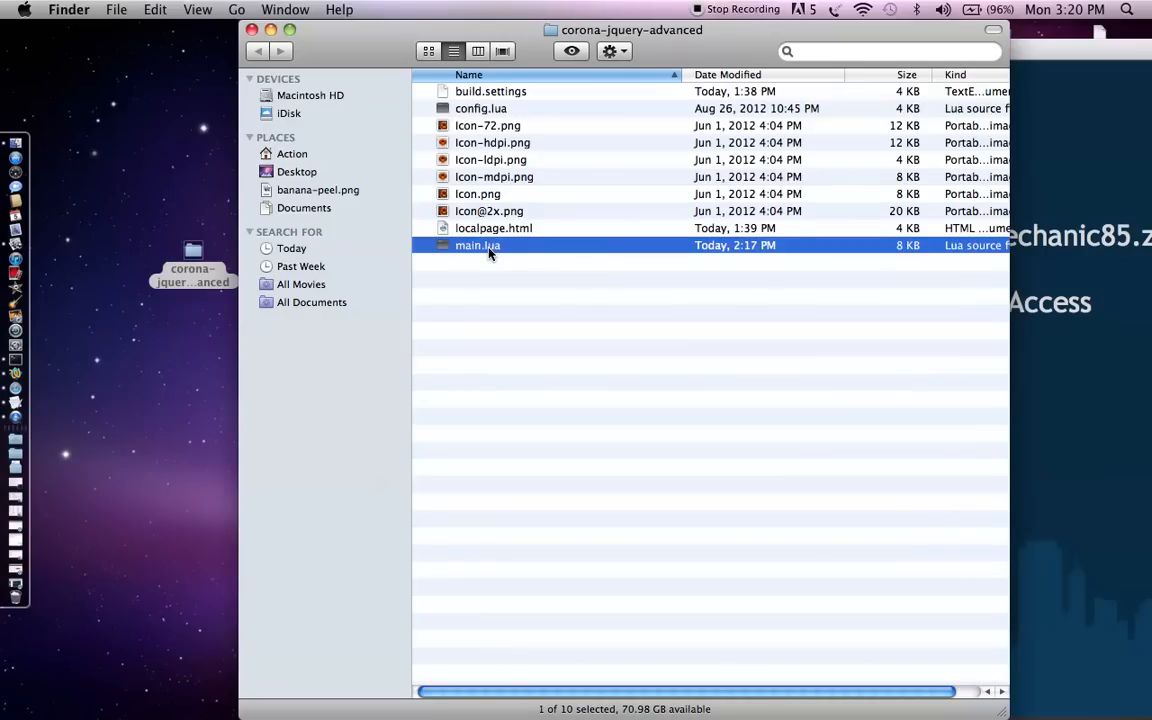
left_click(1131, 9)
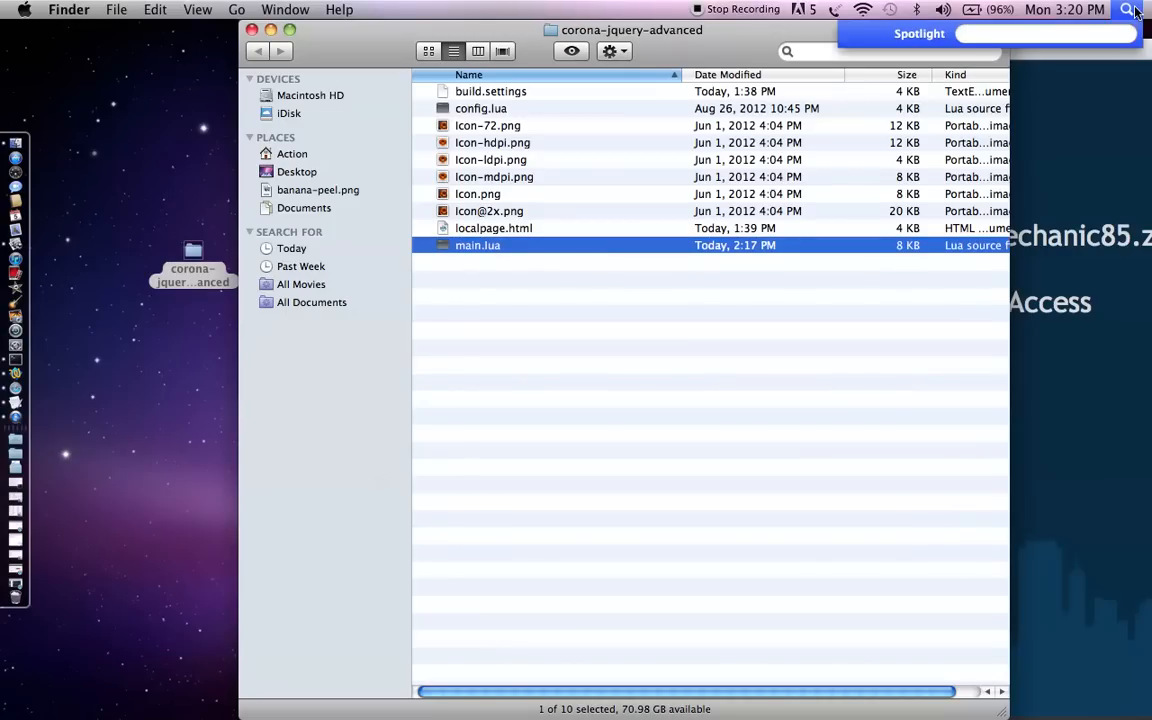
type("corona")
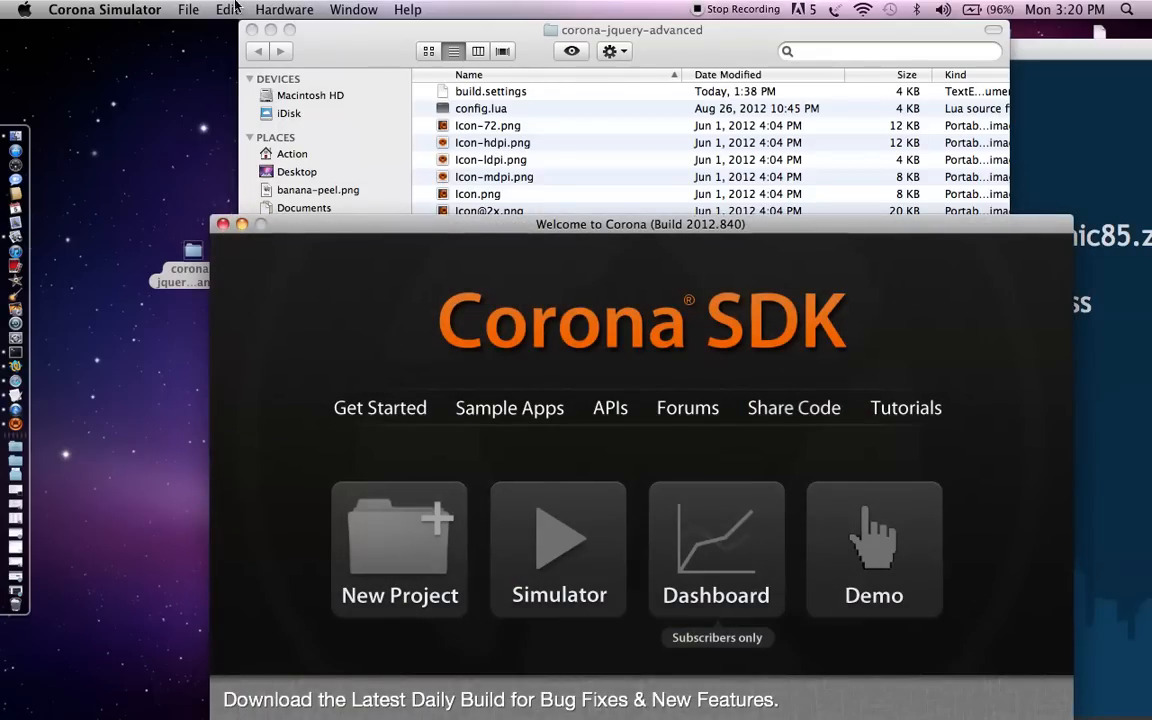
Step: Launch the Corona device simulator and select main.lua in the project folder
left_click(188, 9)
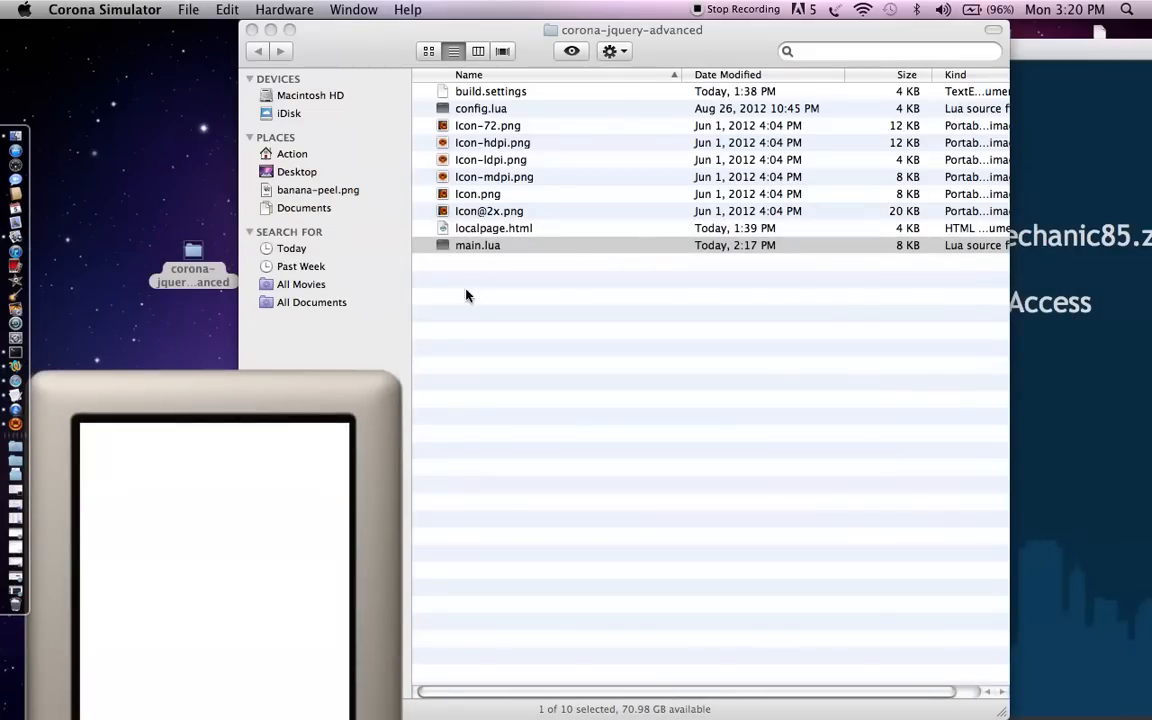
left_click(477, 245)
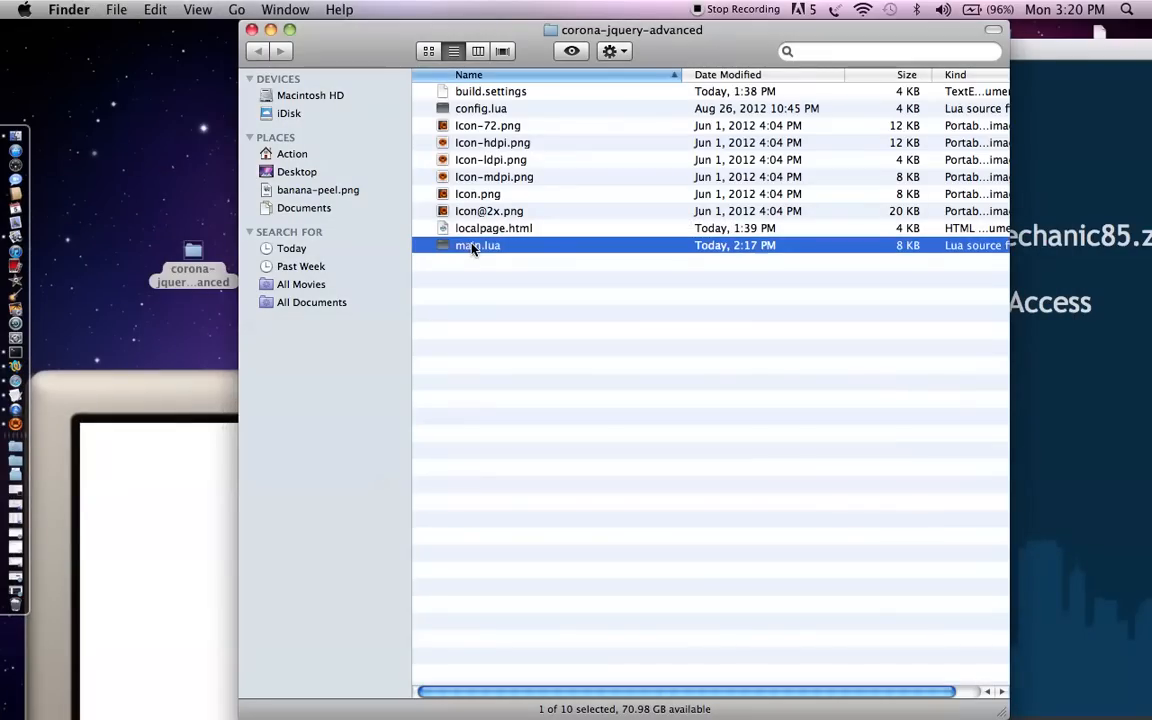
mouse_move(531, 251)
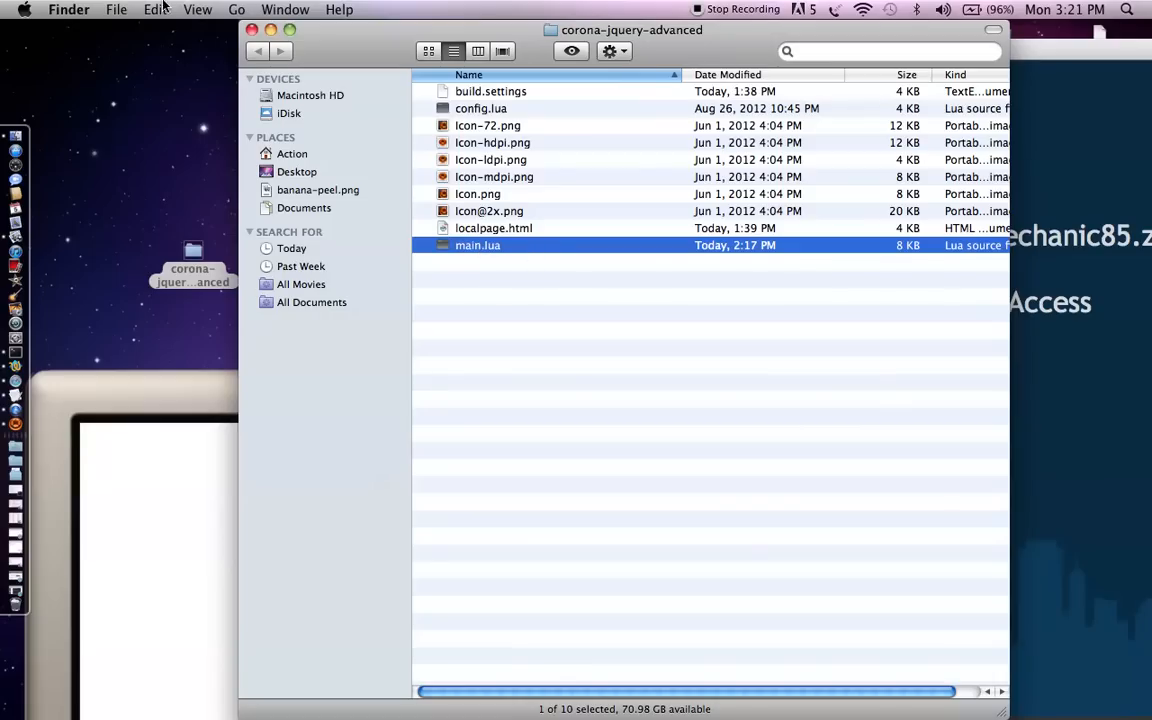
left_click(117, 9)
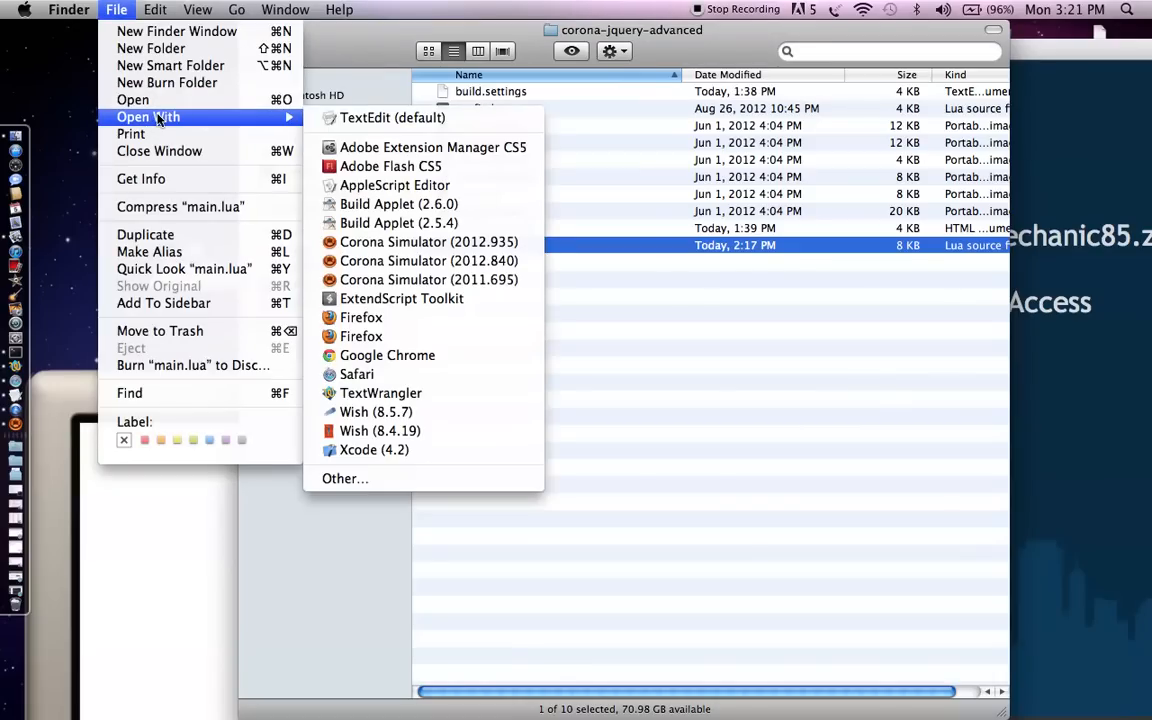
left_click(381, 392)
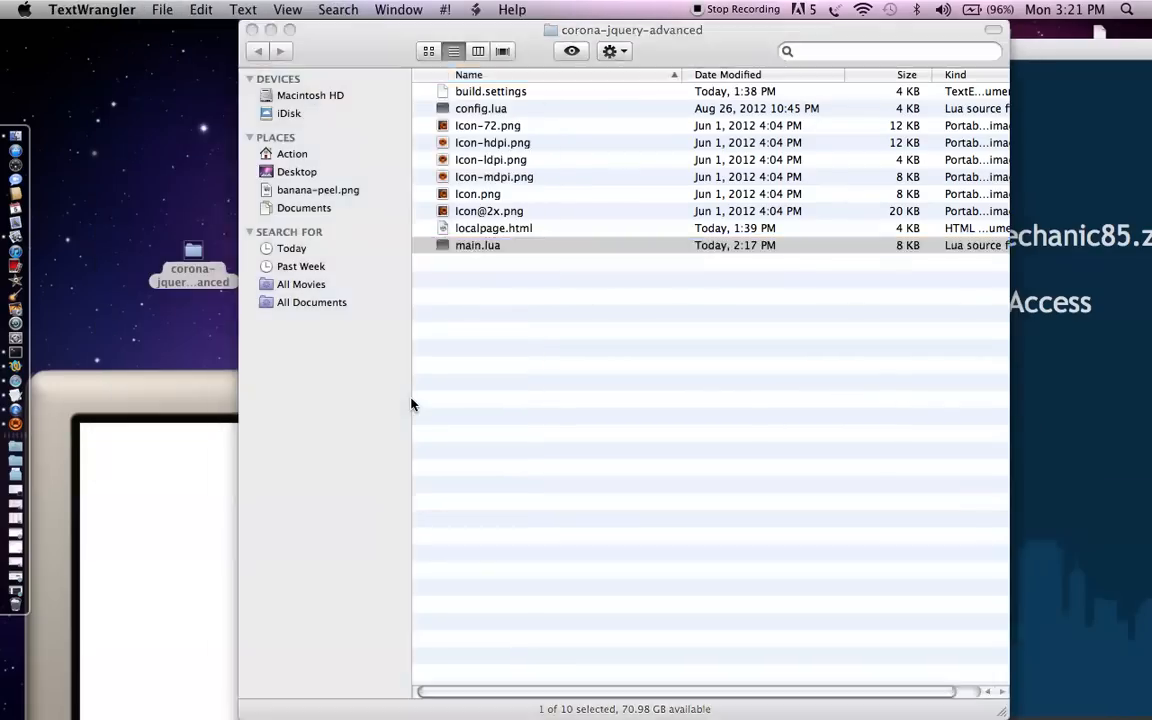
double_click(478, 245)
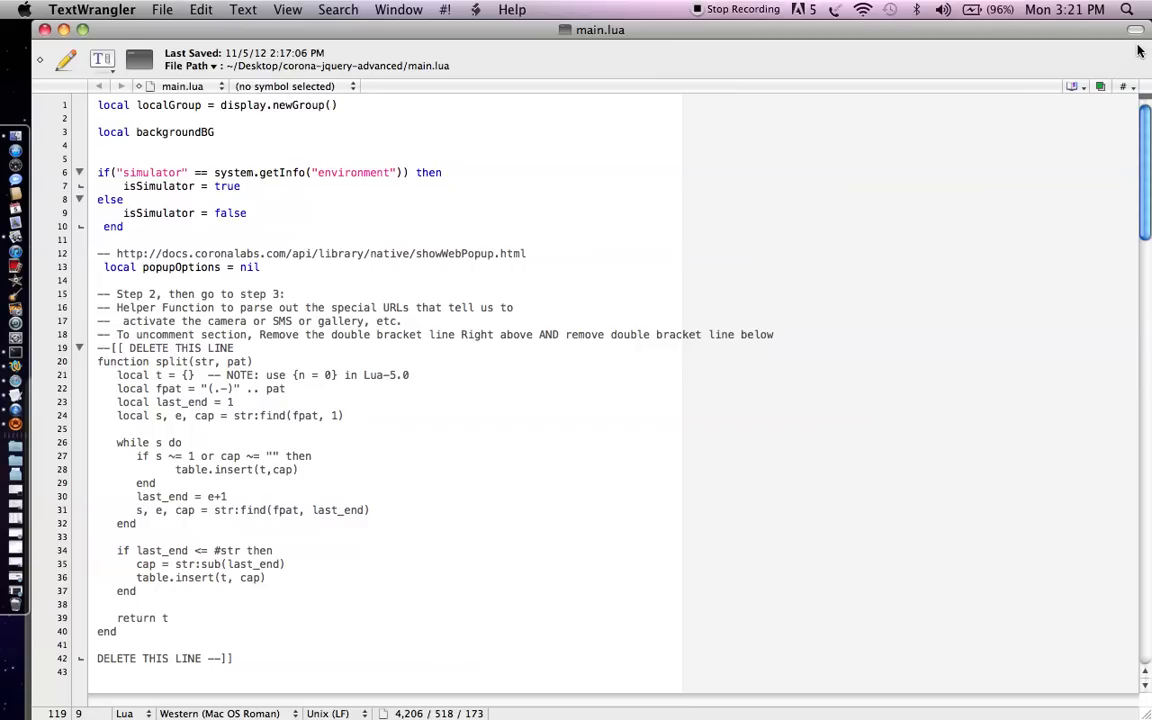
mouse_move(751, 155)
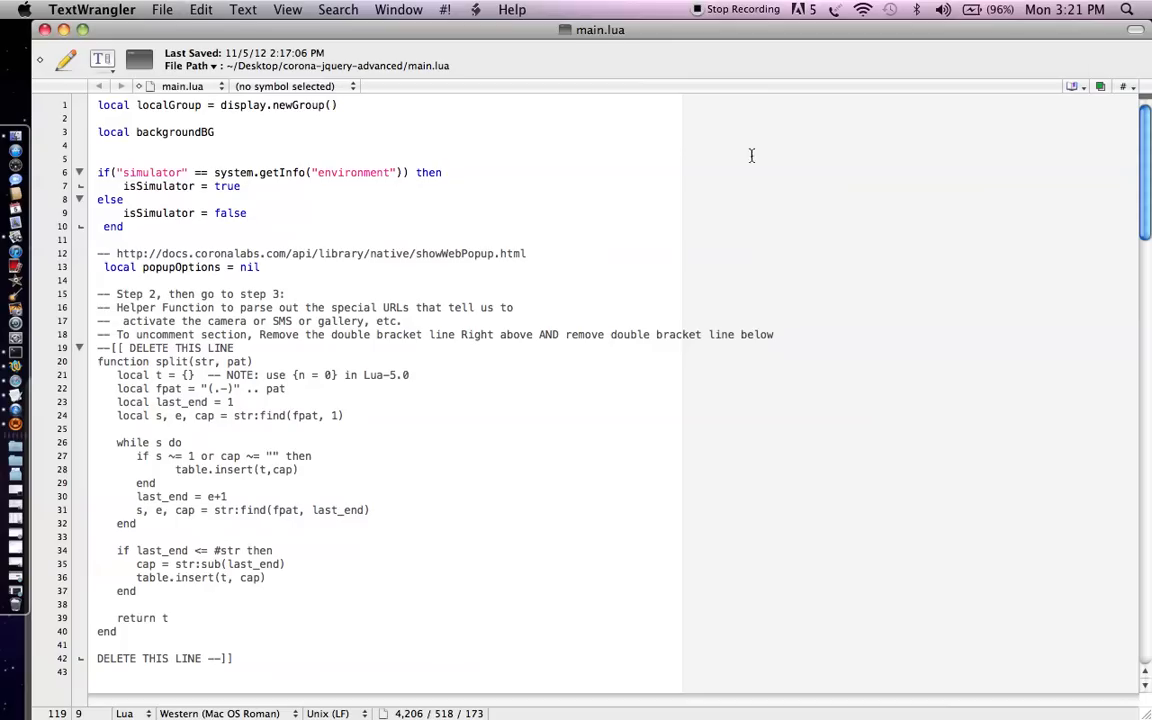
left_click(155, 131)
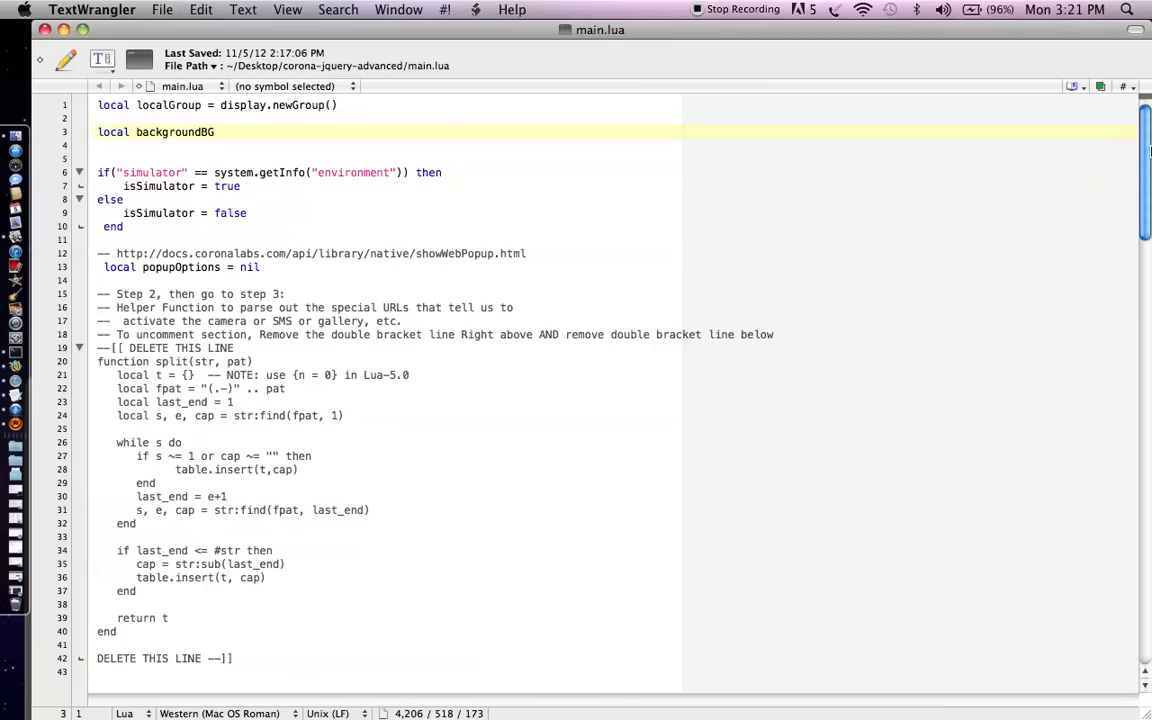
scroll("down", 3)
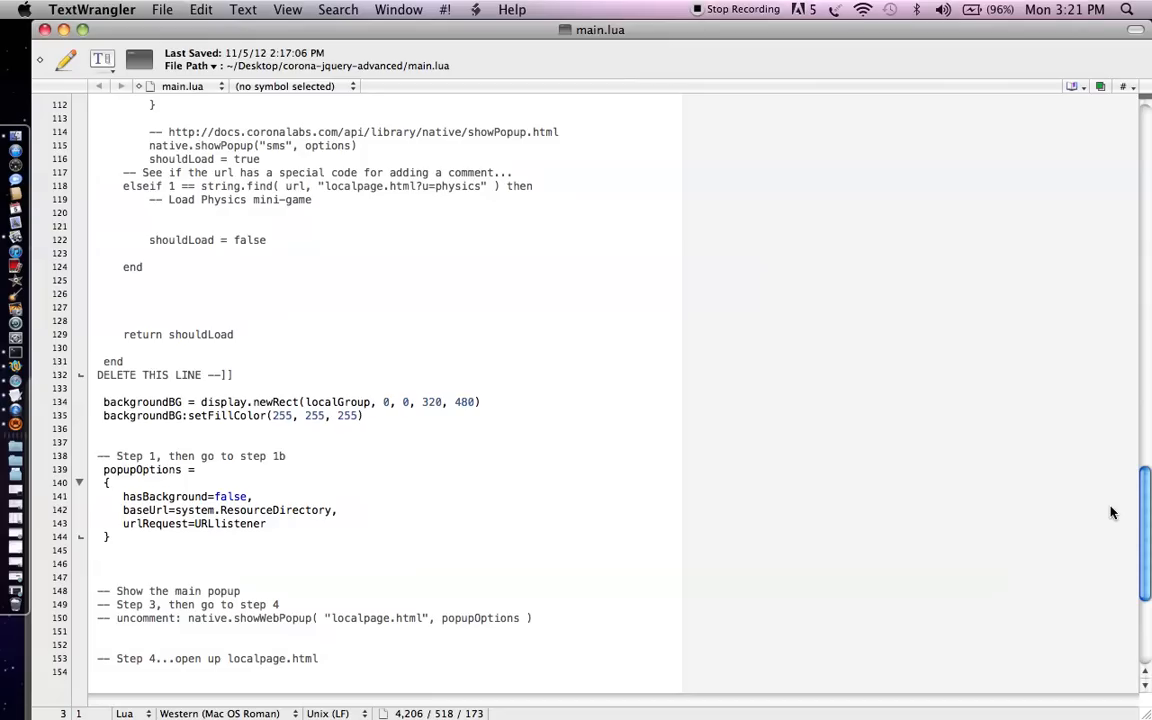
mouse_move(208, 451)
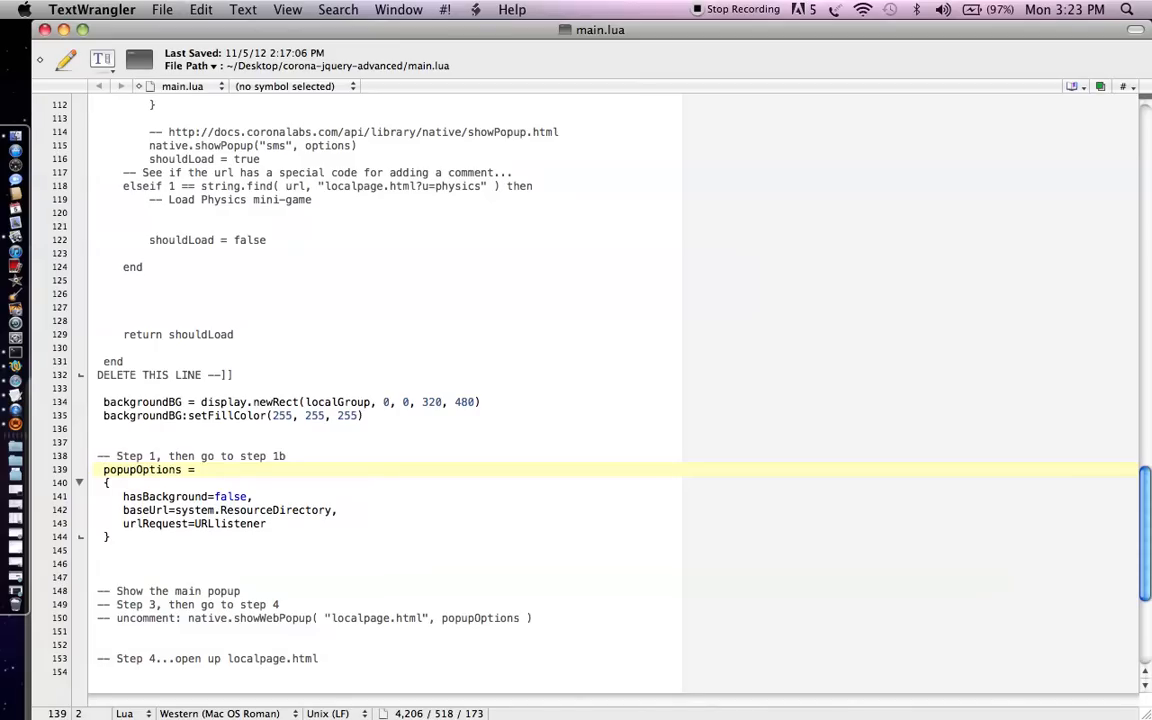
left_click(104, 469)
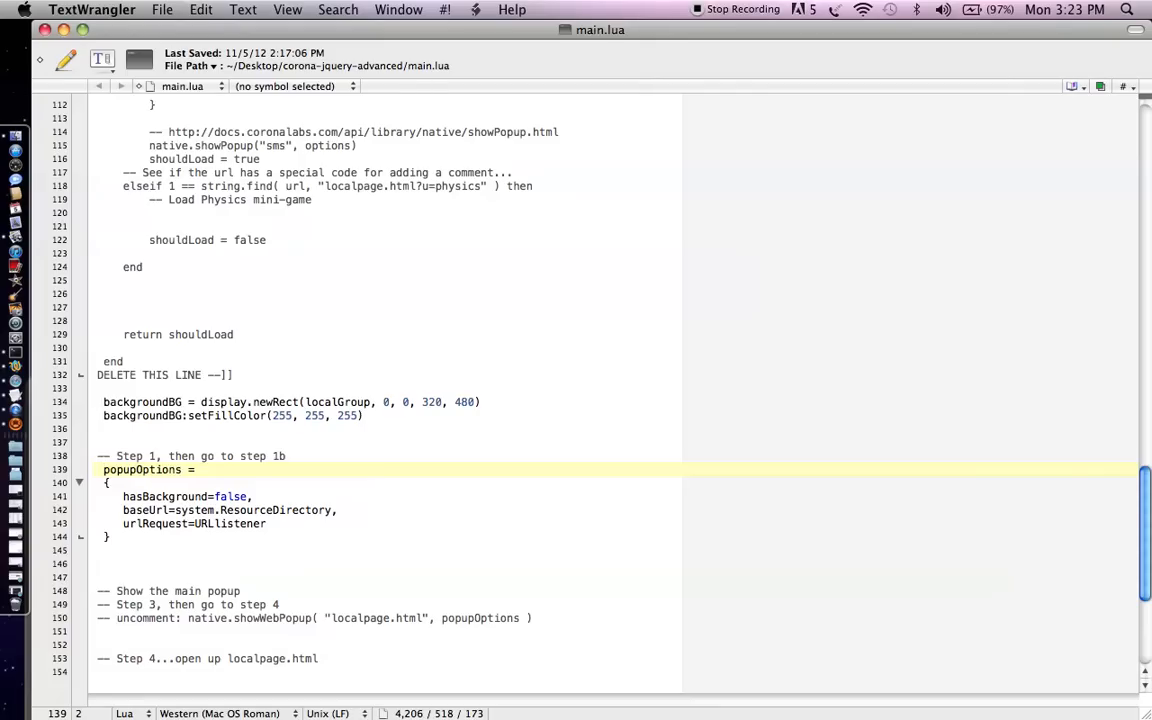
left_click(103, 469)
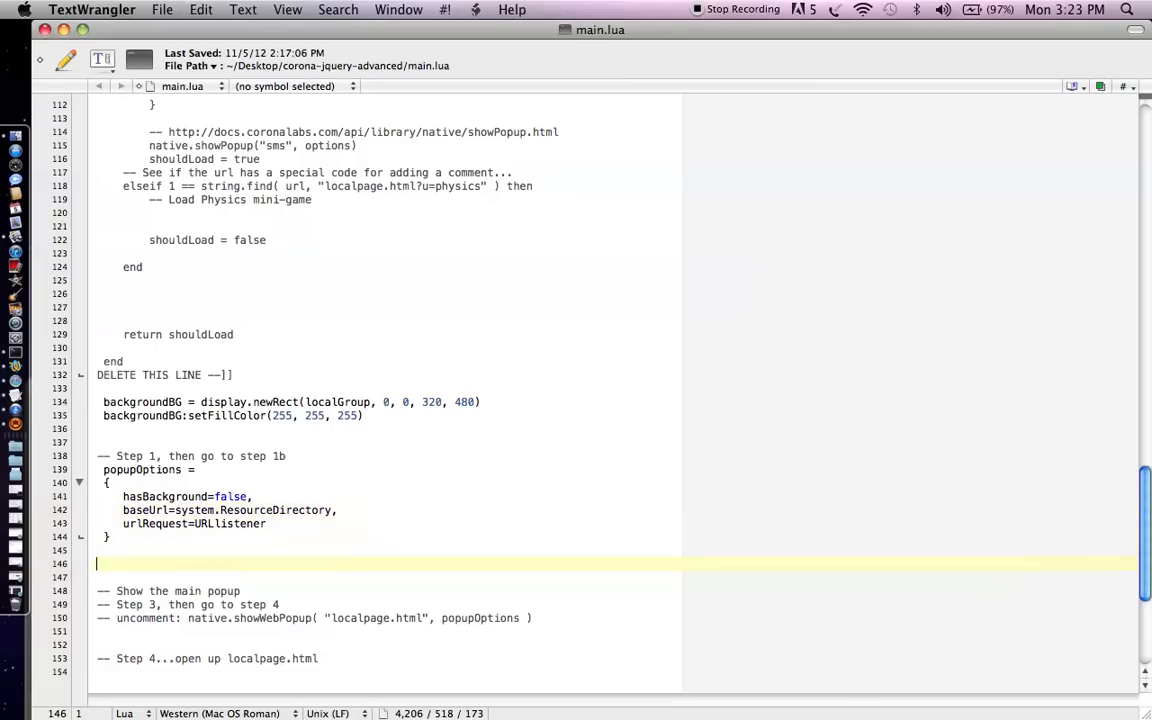
left_click(300, 631)
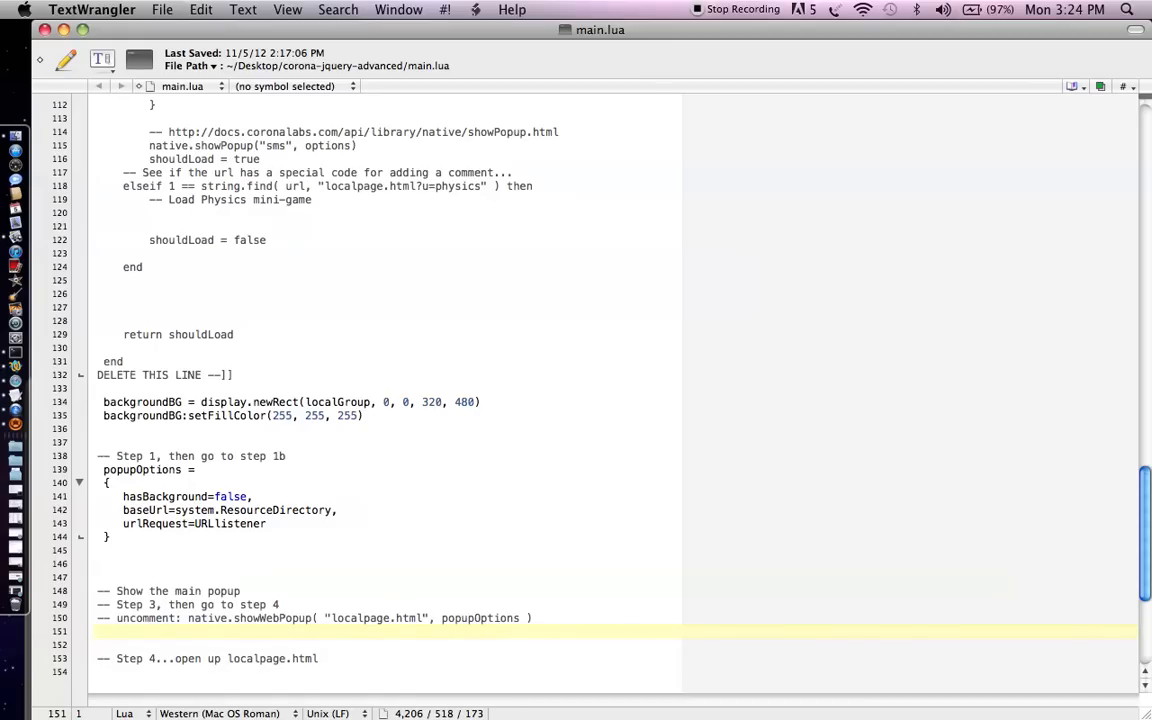
left_click(100, 631)
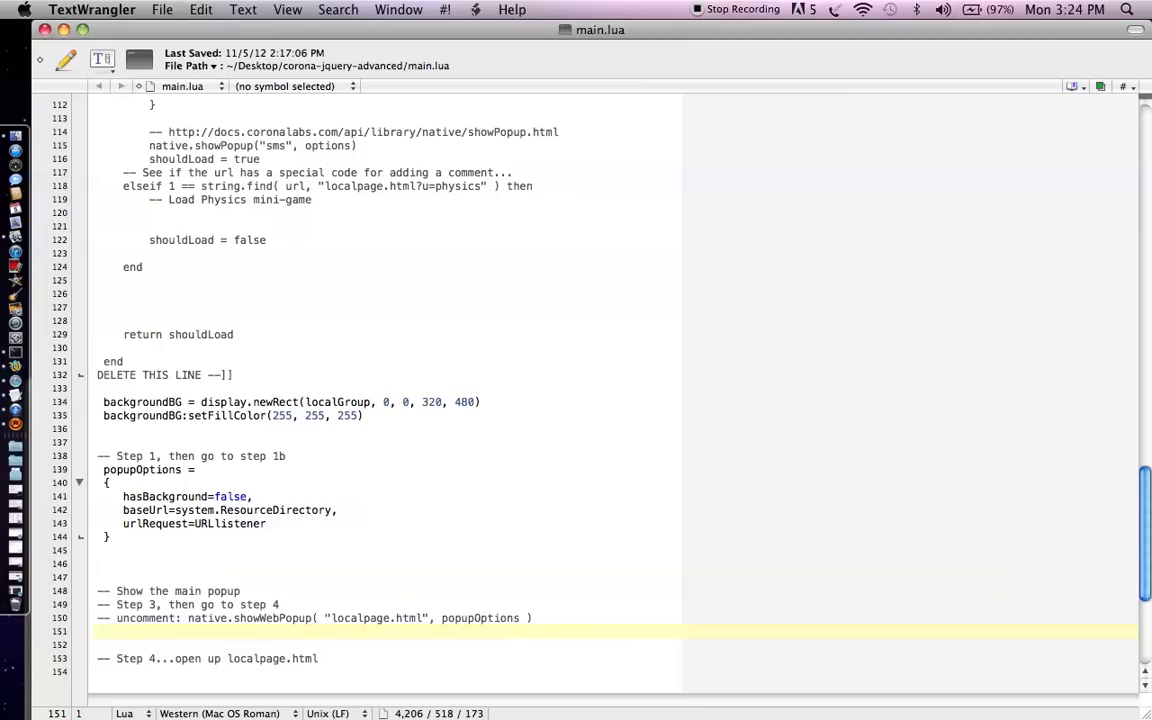
left_click(97, 631)
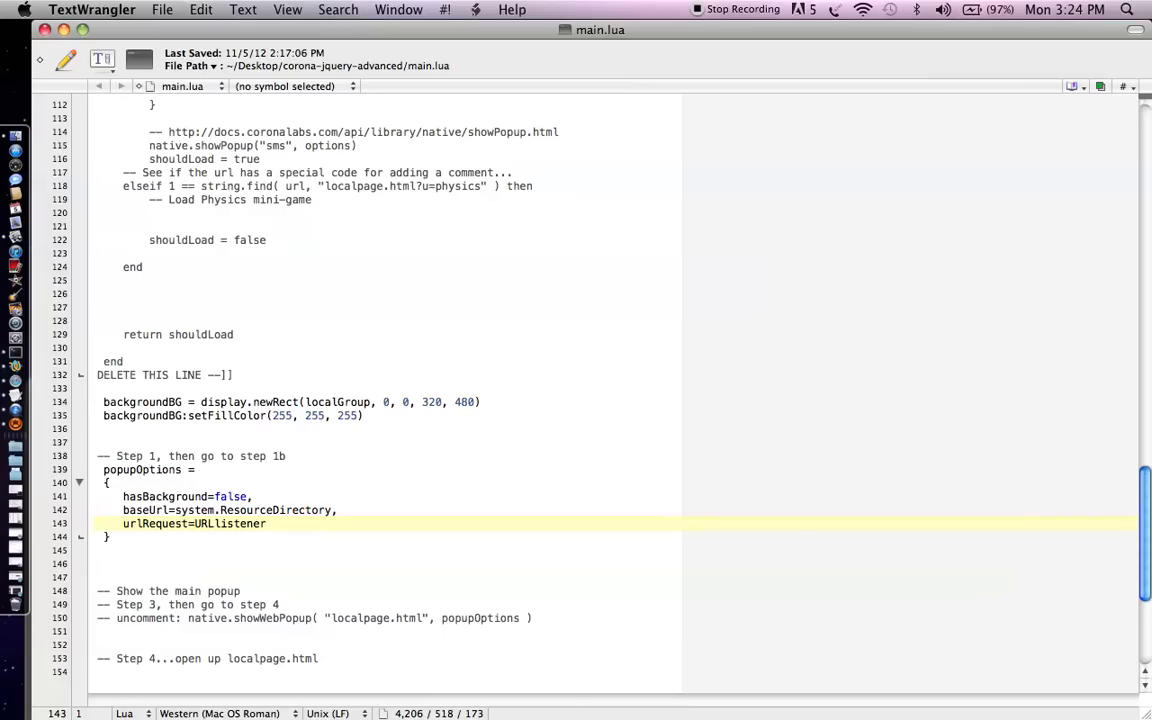
Step: Scroll main.lua up to the commented-out Step 1b URLlistener function near line 55
left_click(98, 523)
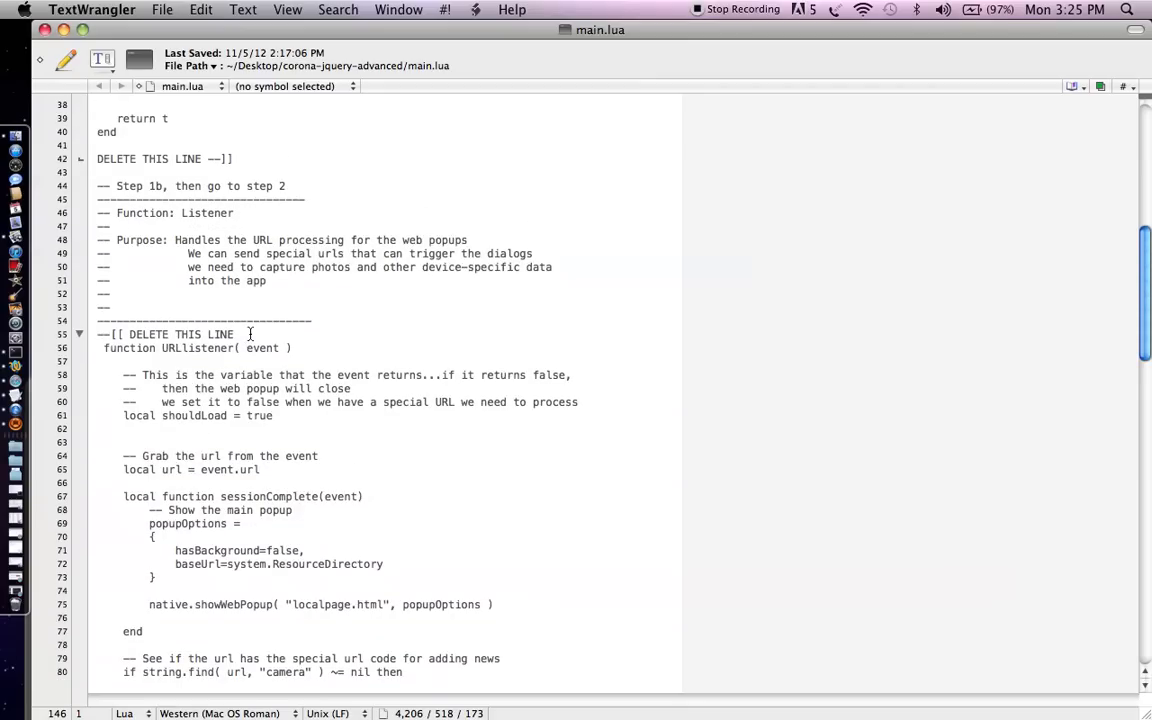
Step: Remove the opening and closing DELETE THIS LINE markers around URLlistener, then save
triple_click(170, 334)
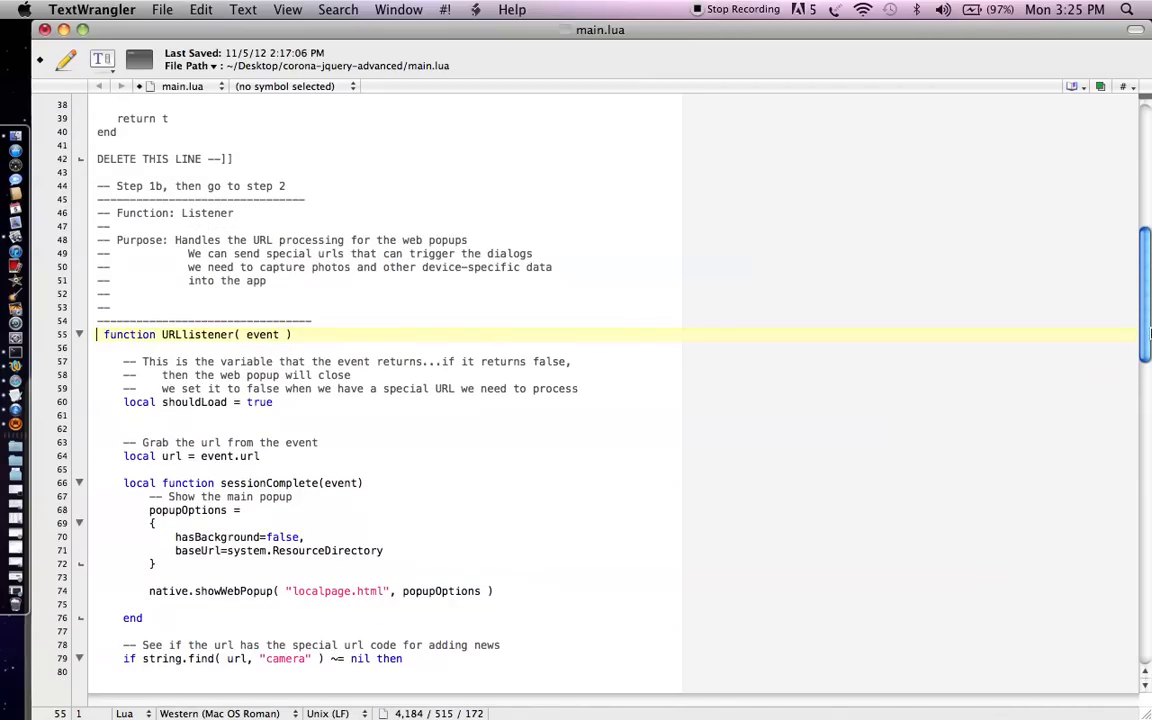
scroll("down", 3)
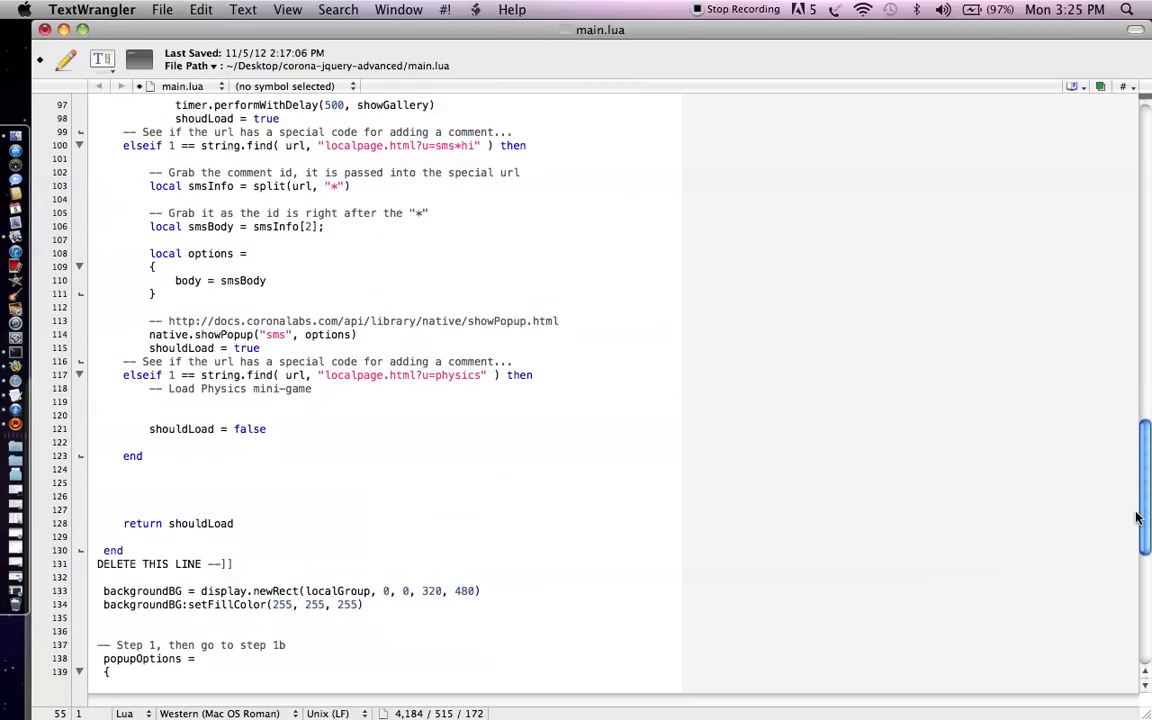
left_click(135, 550)
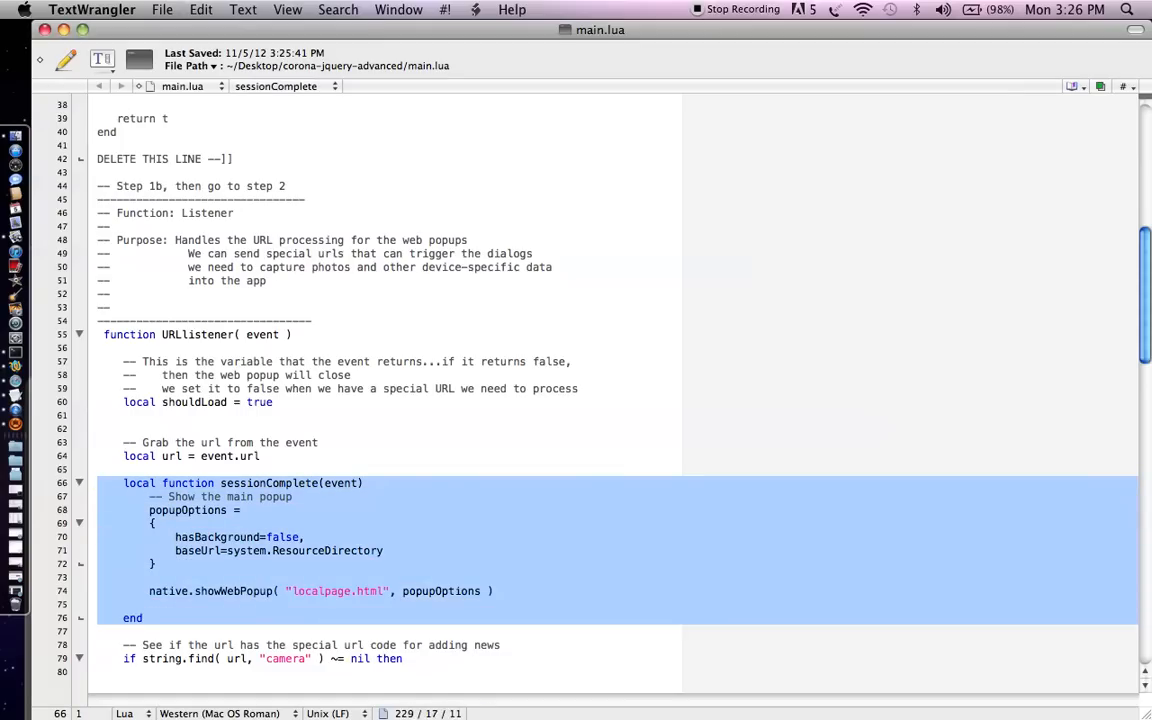
scroll("down", 3)
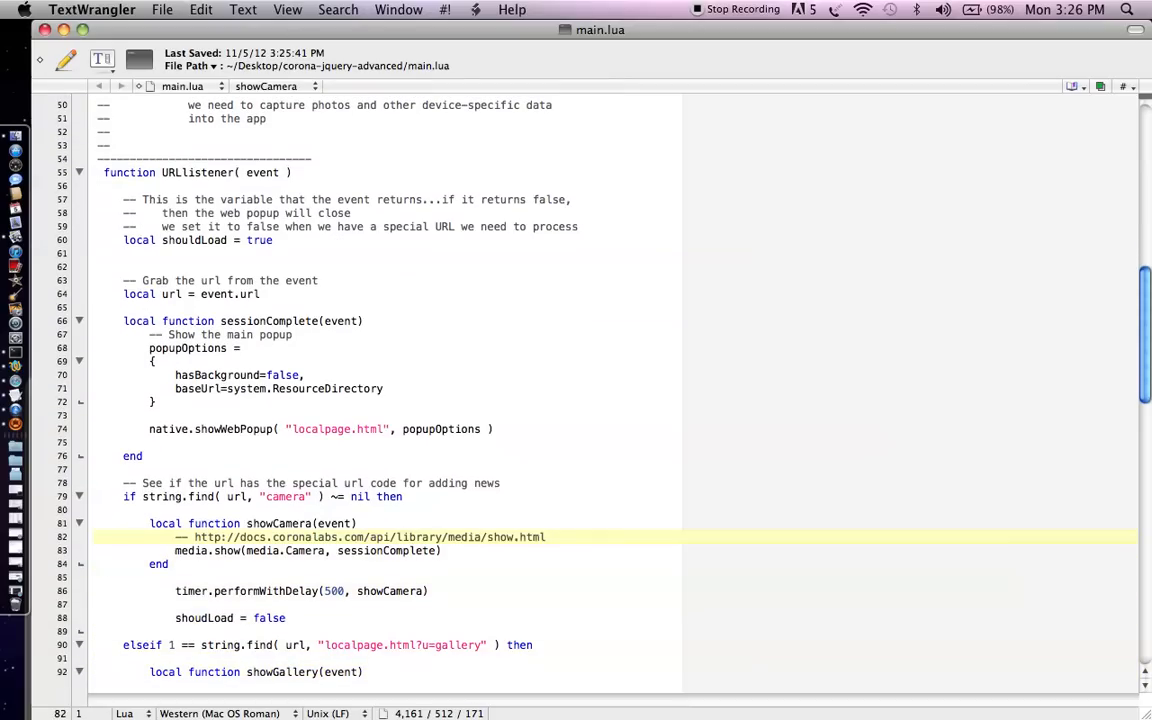
left_click(98, 537)
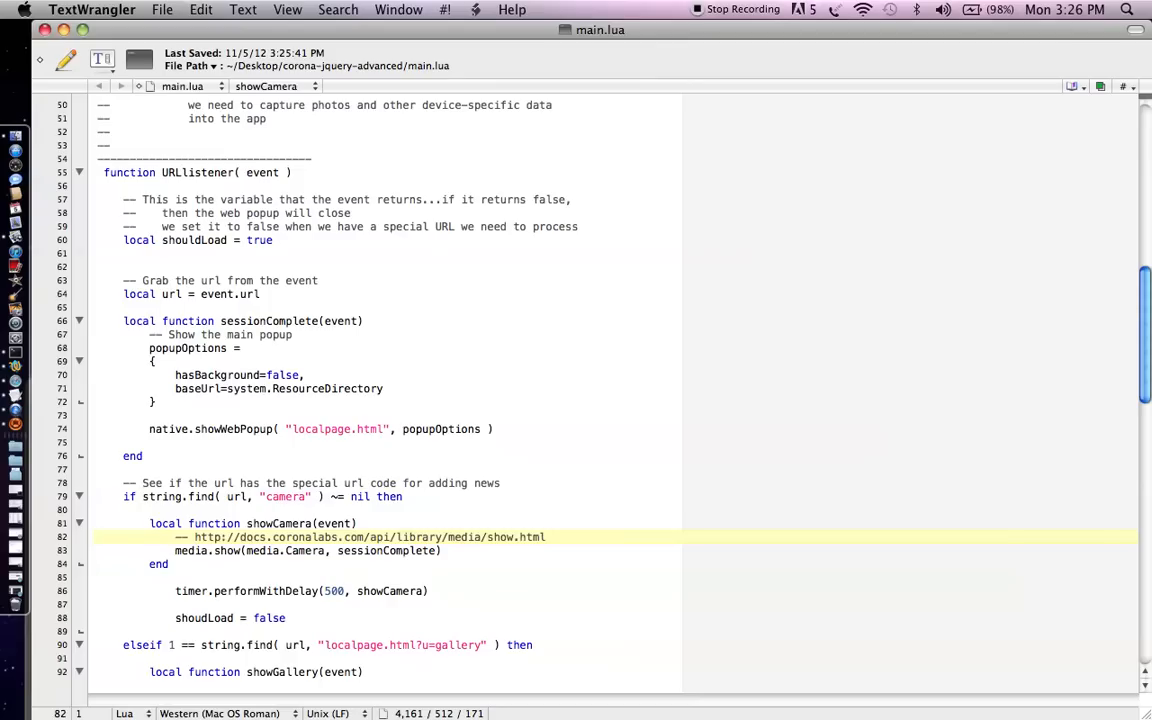
left_click(96, 537)
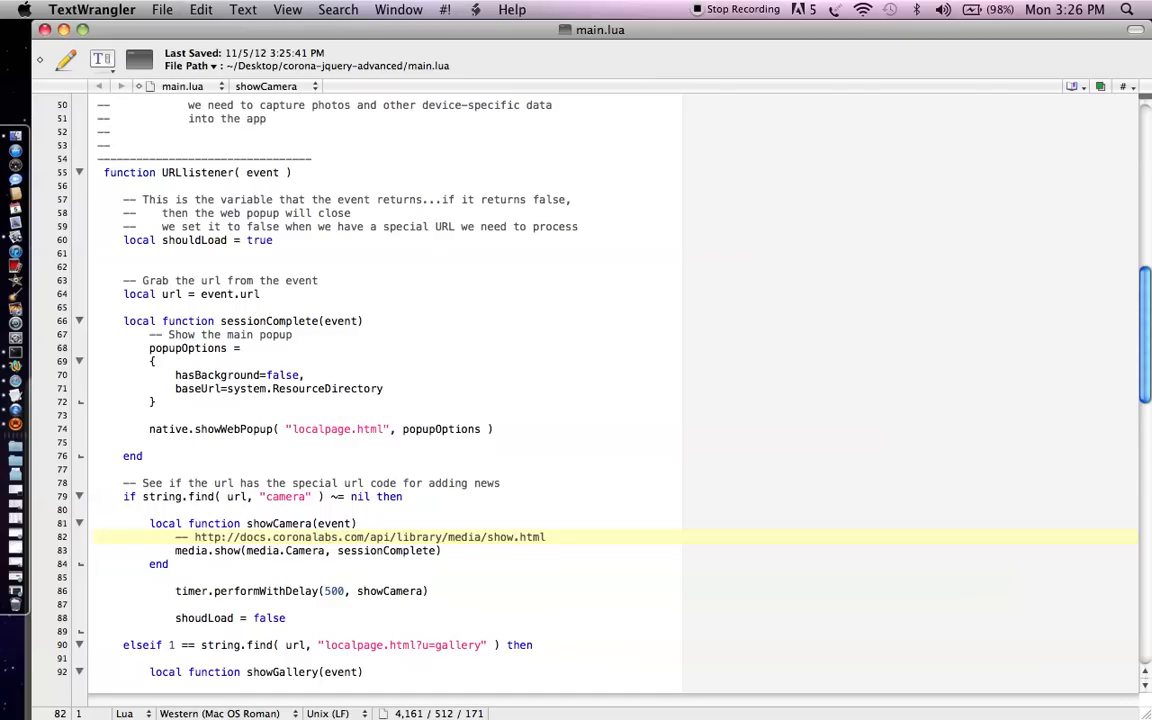
left_click(97, 537)
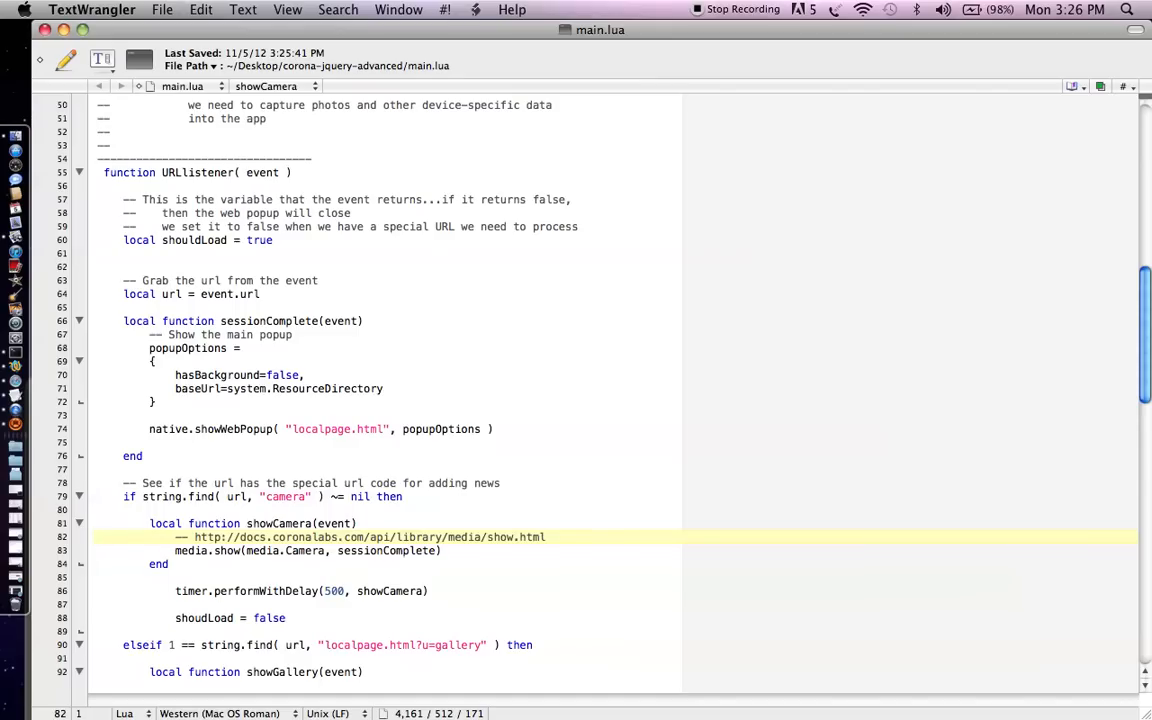
left_click(98, 537)
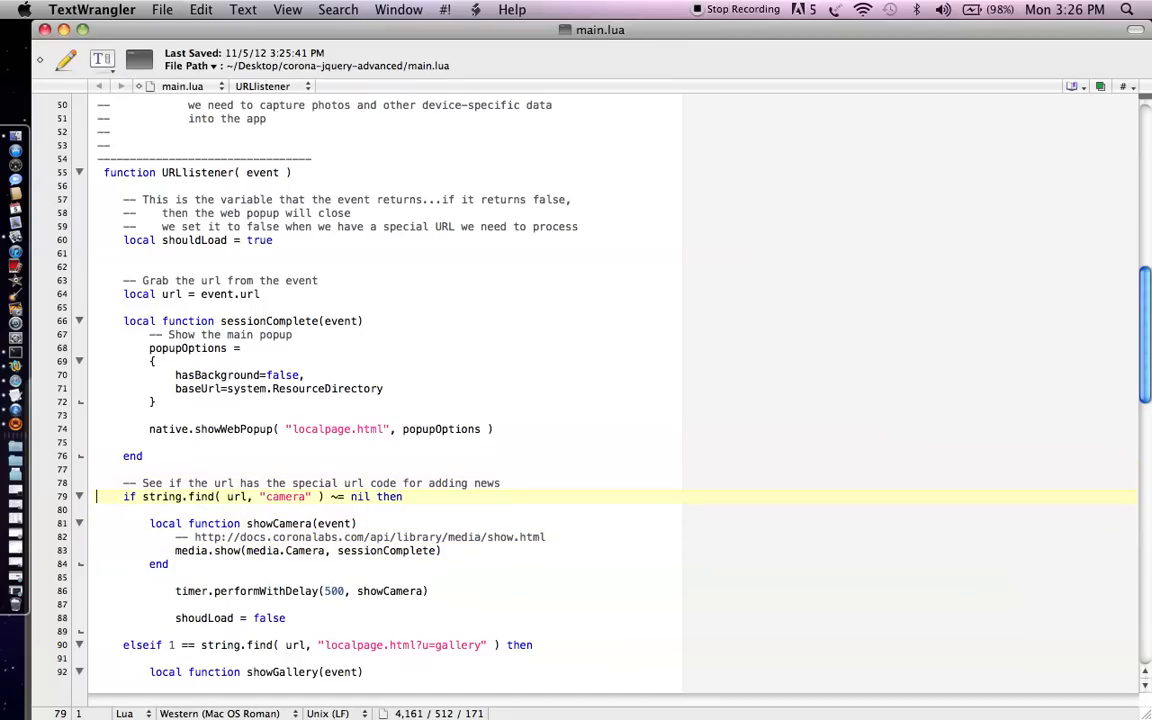
left_click(353, 497)
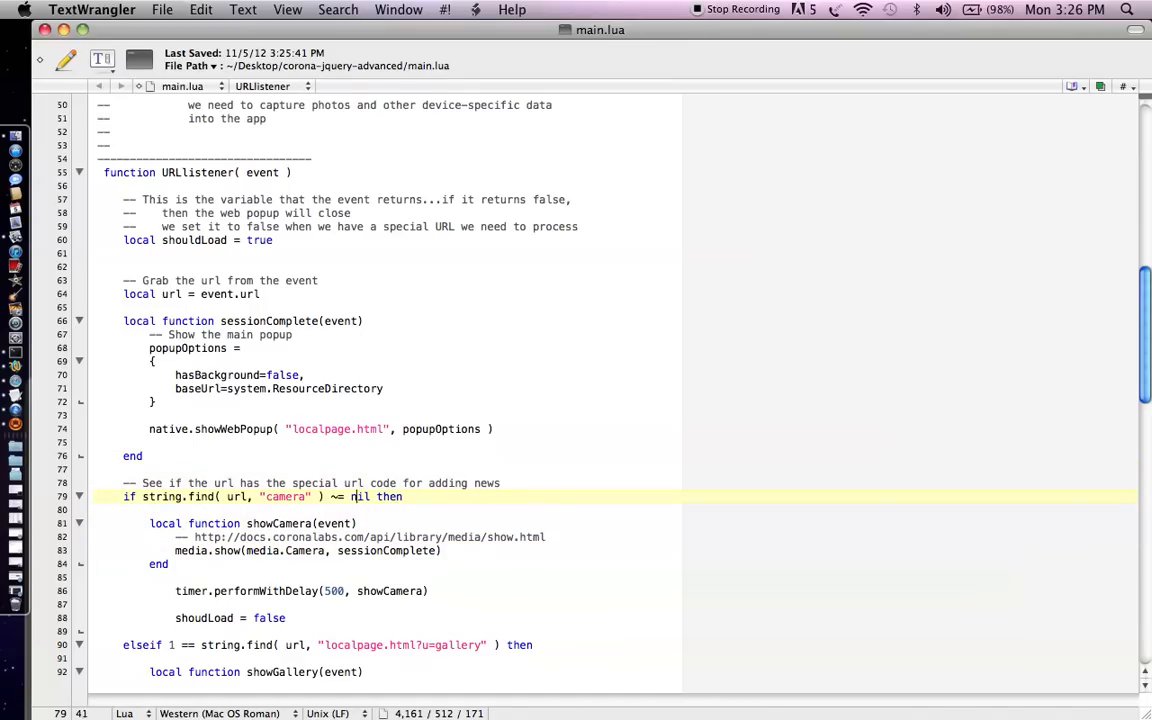
left_click(264, 523)
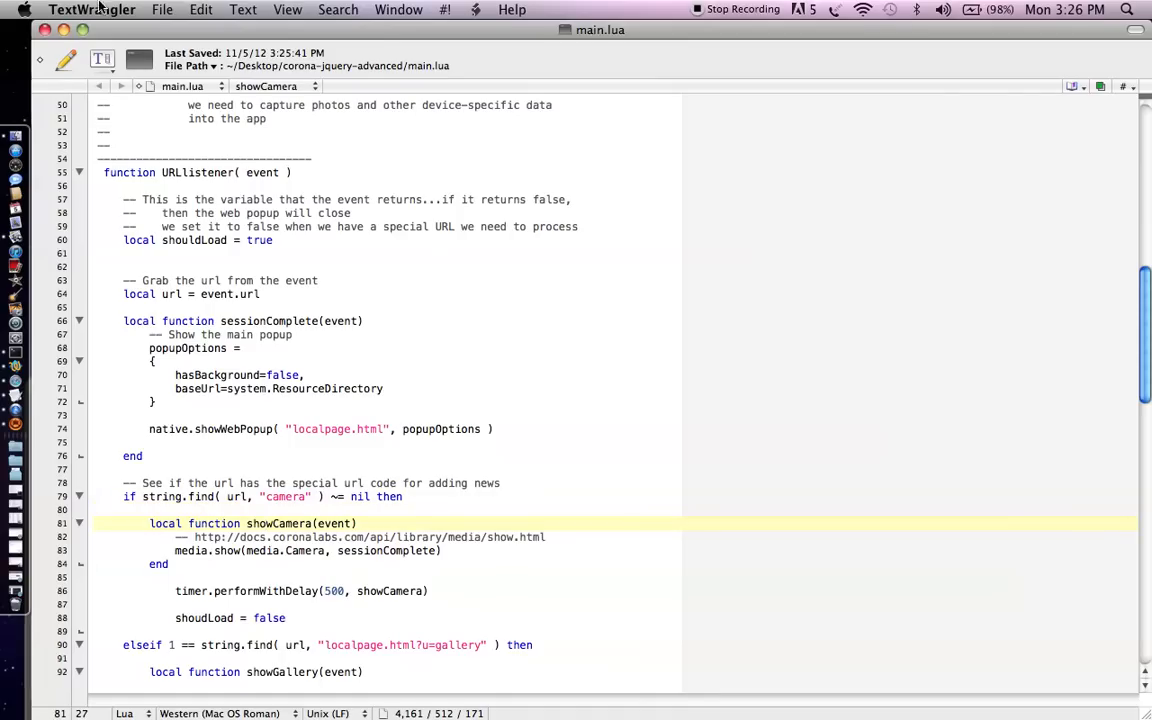
Step: Open localpage.html from recent files, then switch back to main.lua
left_click(162, 9)
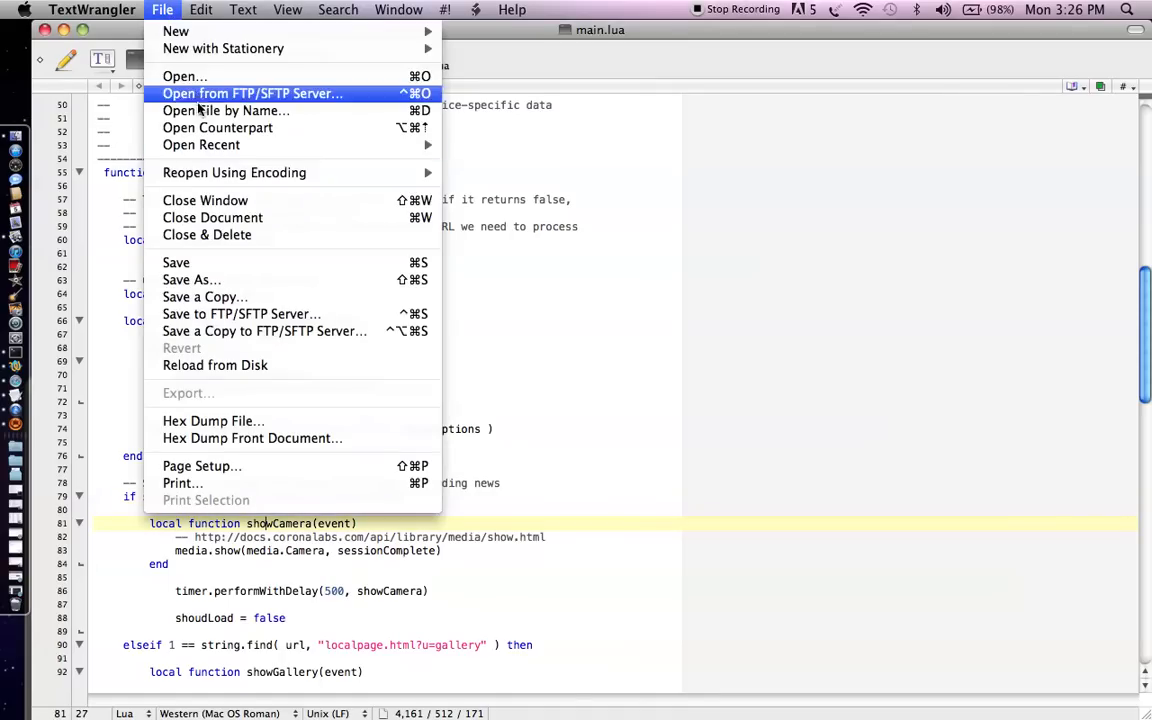
left_click(184, 76)
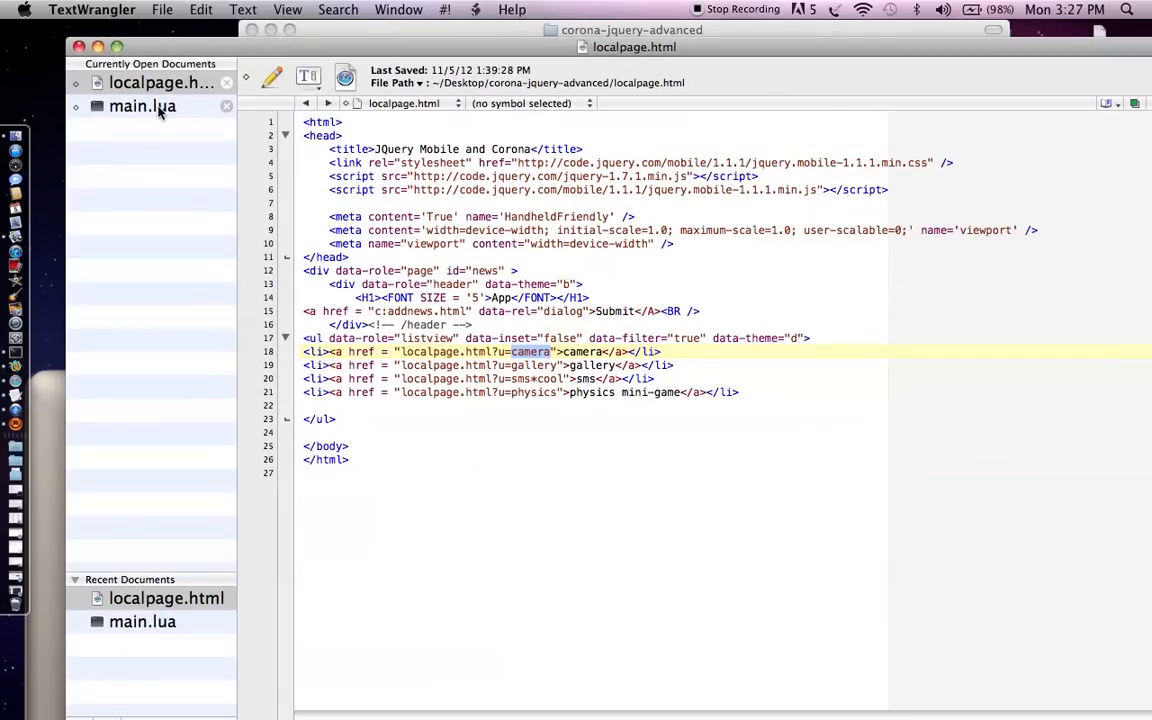
left_click(142, 106)
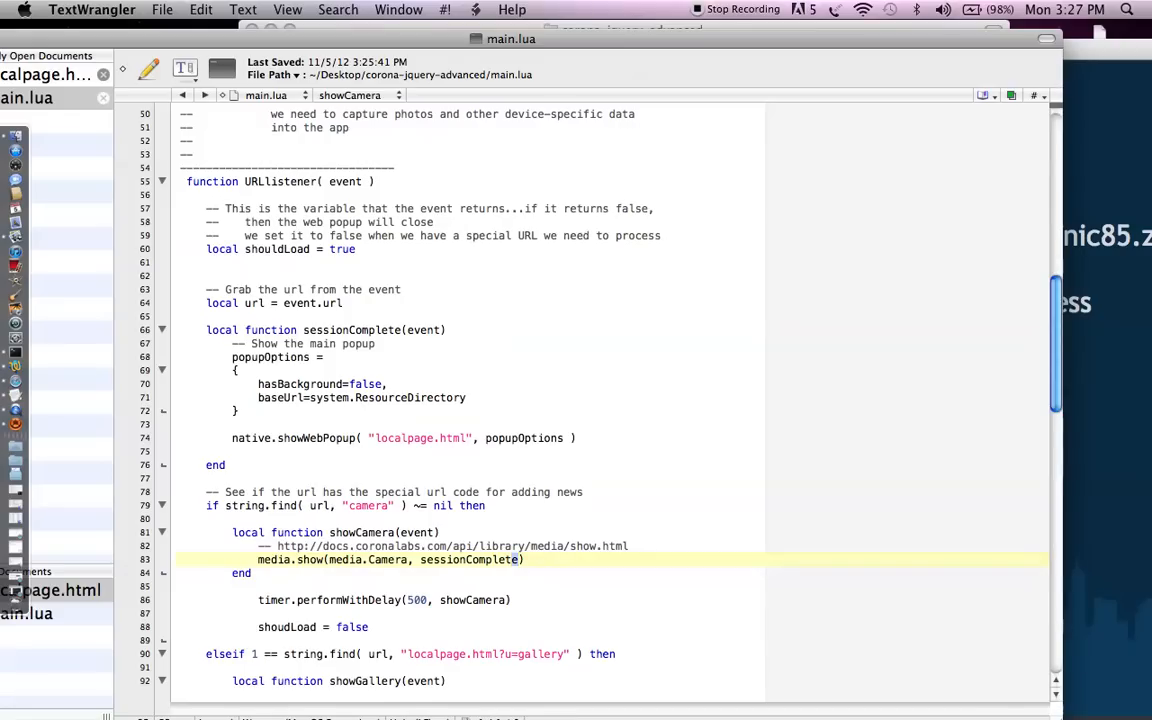
double_click(468, 559)
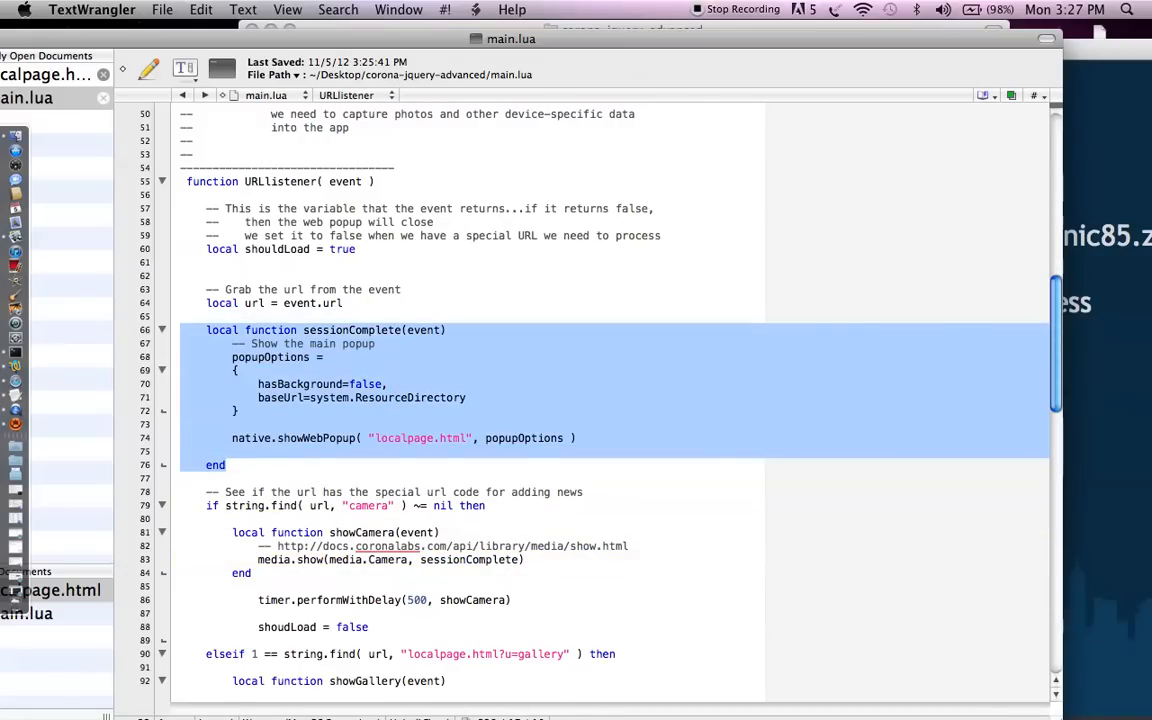
left_click(400, 438)
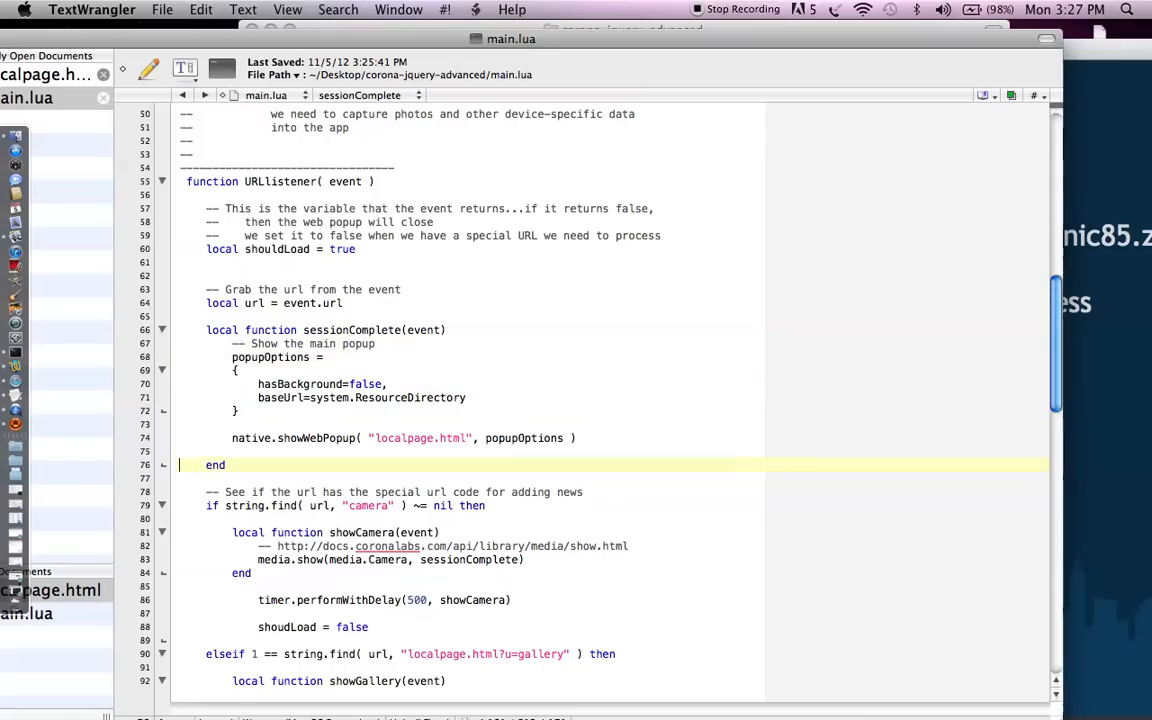
scroll("down", 3)
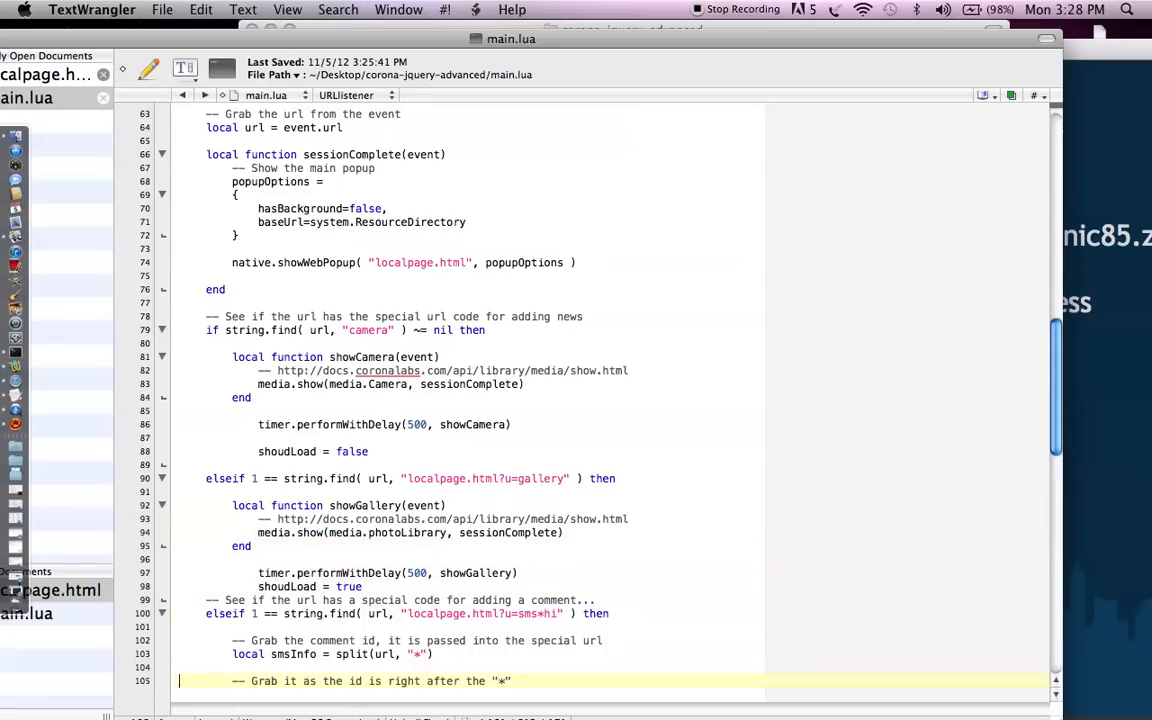
scroll("down", 3)
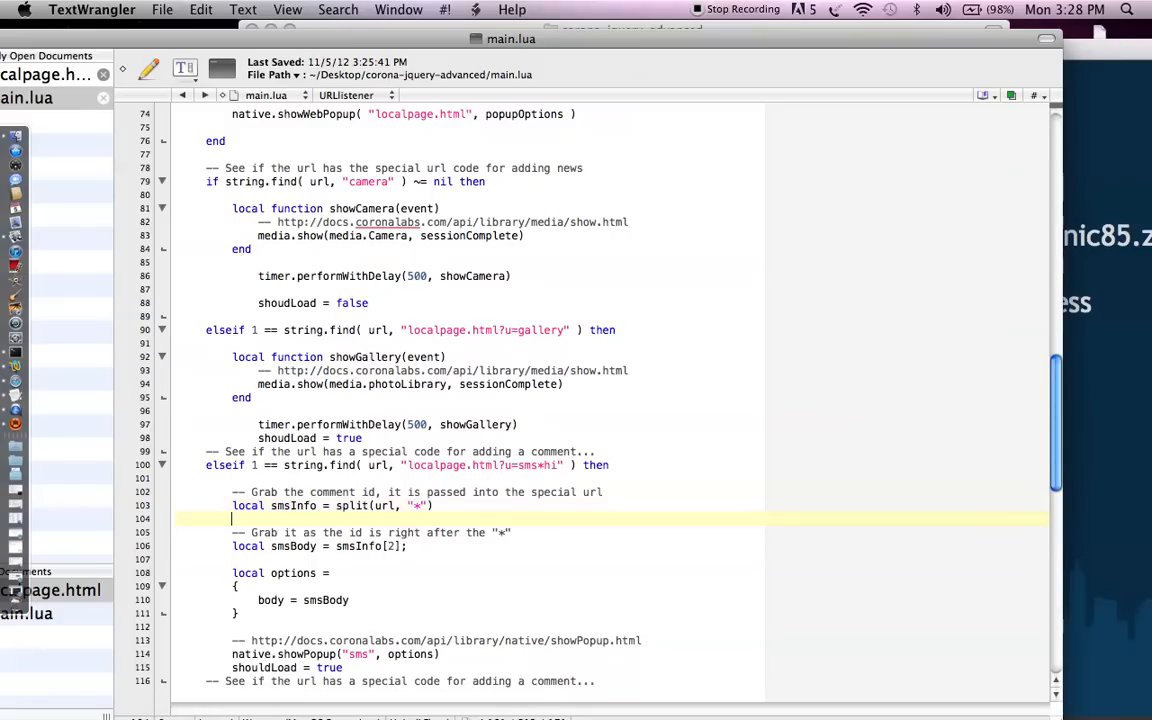
left_click(400, 465)
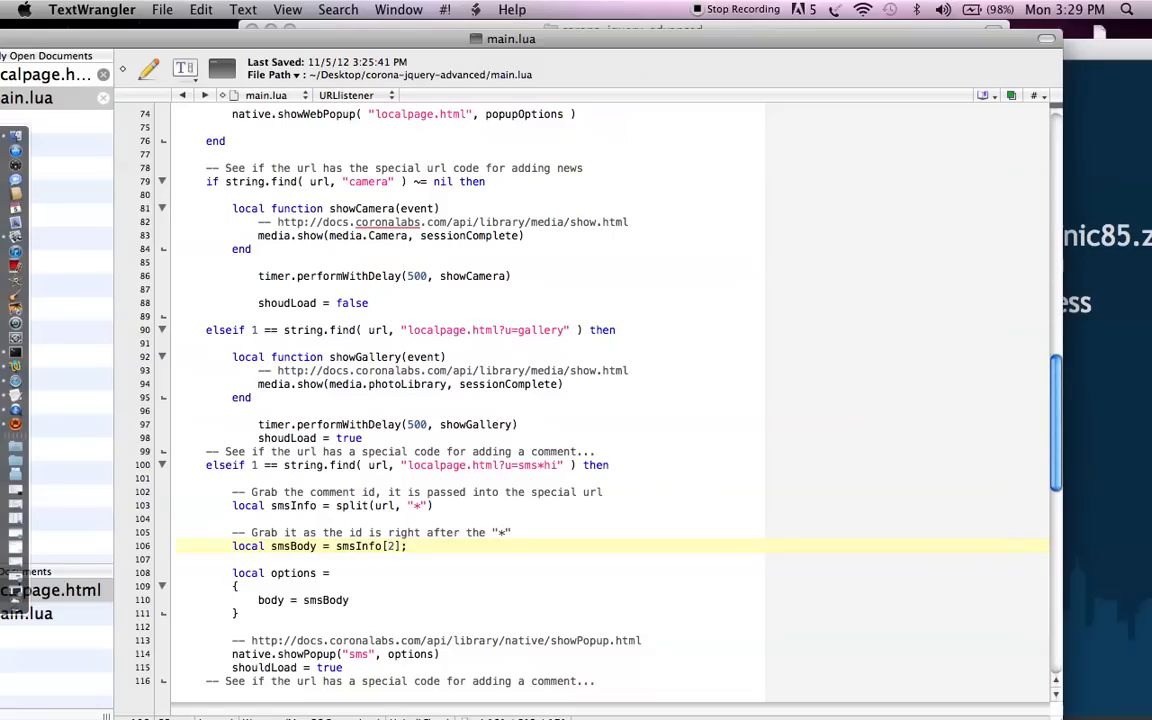
left_click(236, 586)
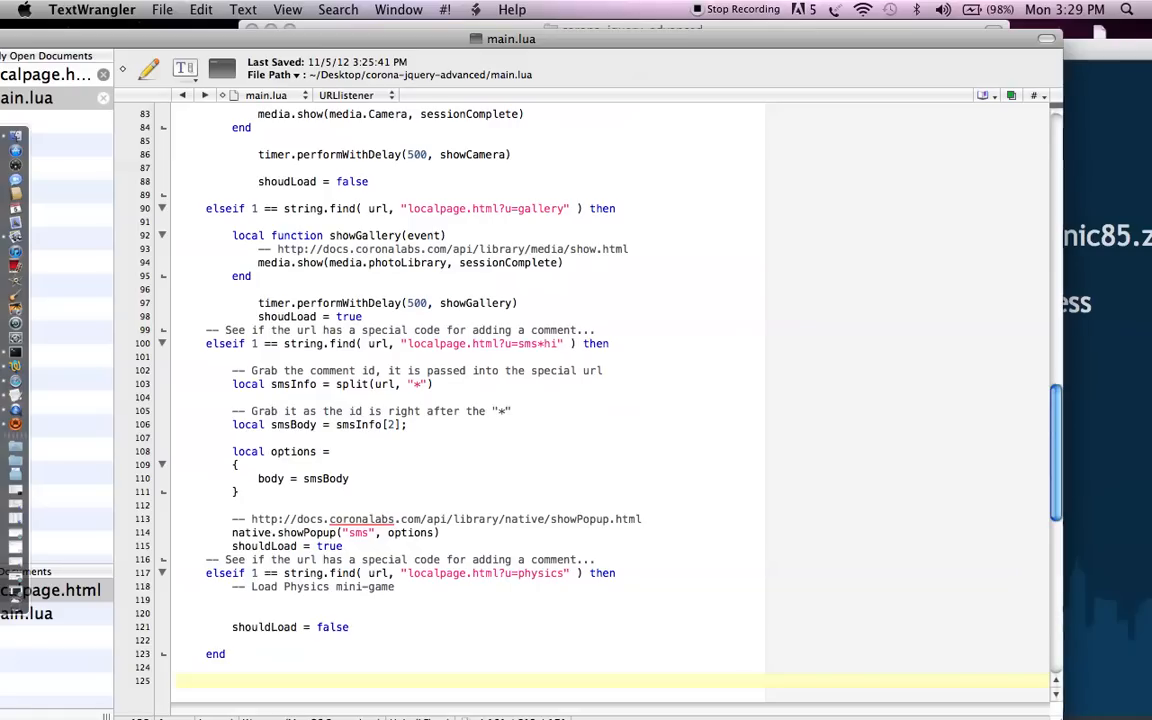
left_click(185, 681)
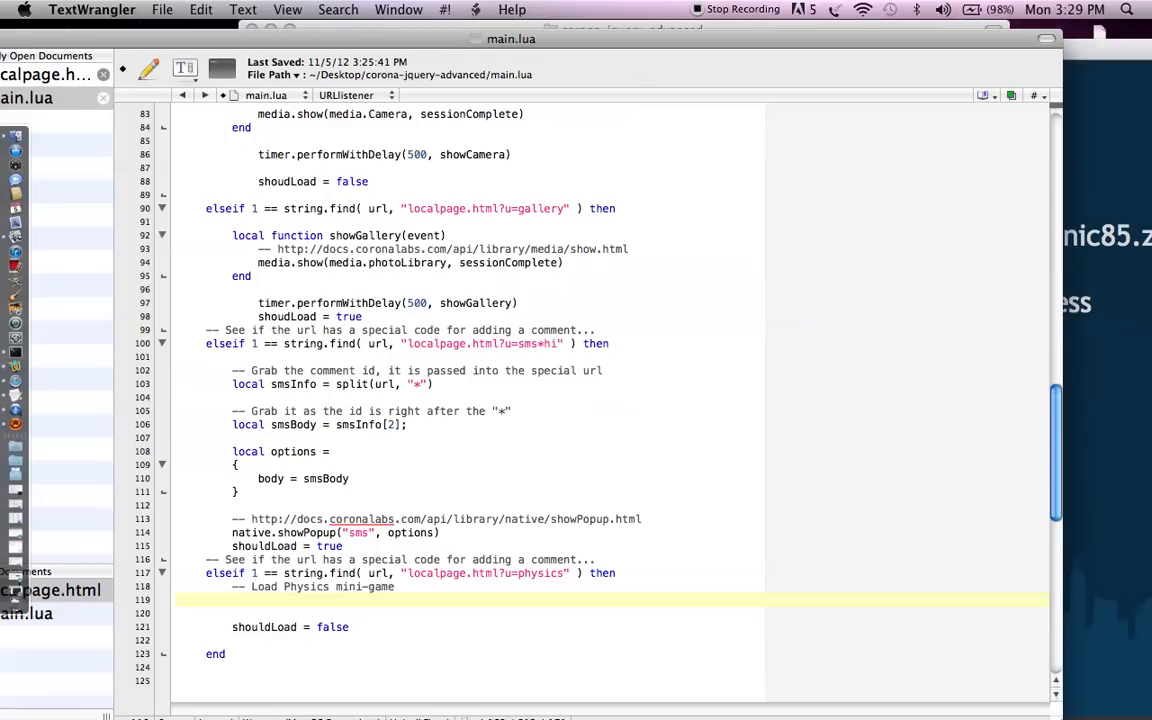
left_click(232, 599)
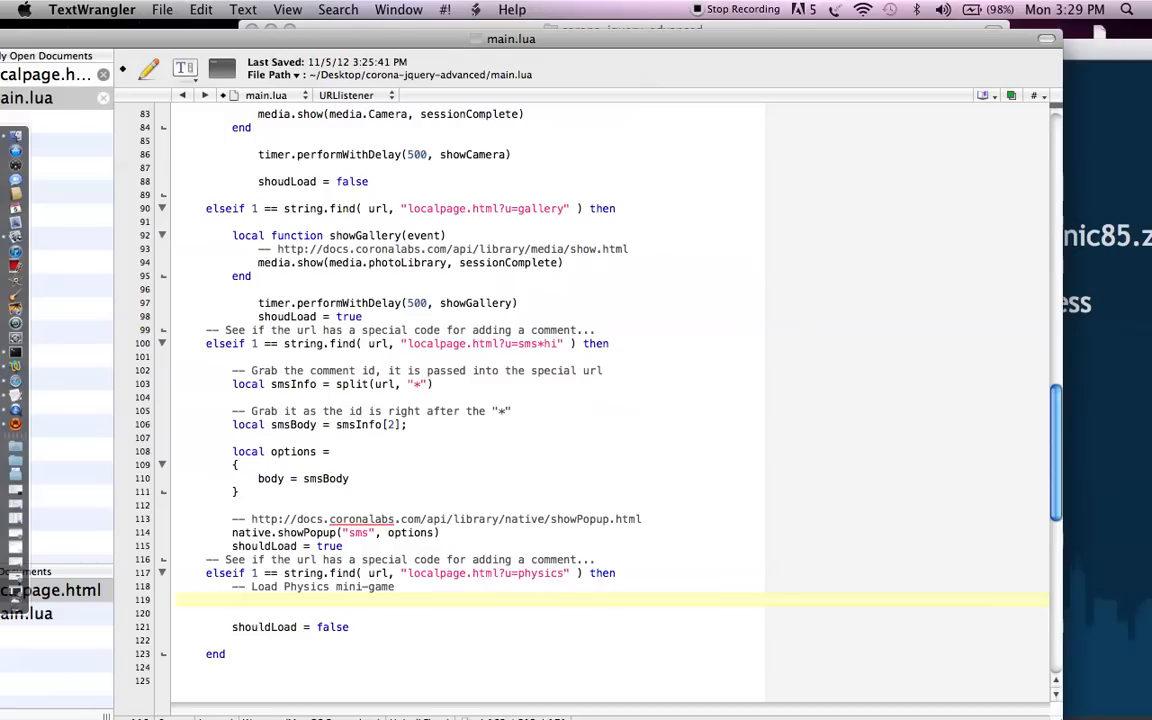
left_click(232, 599)
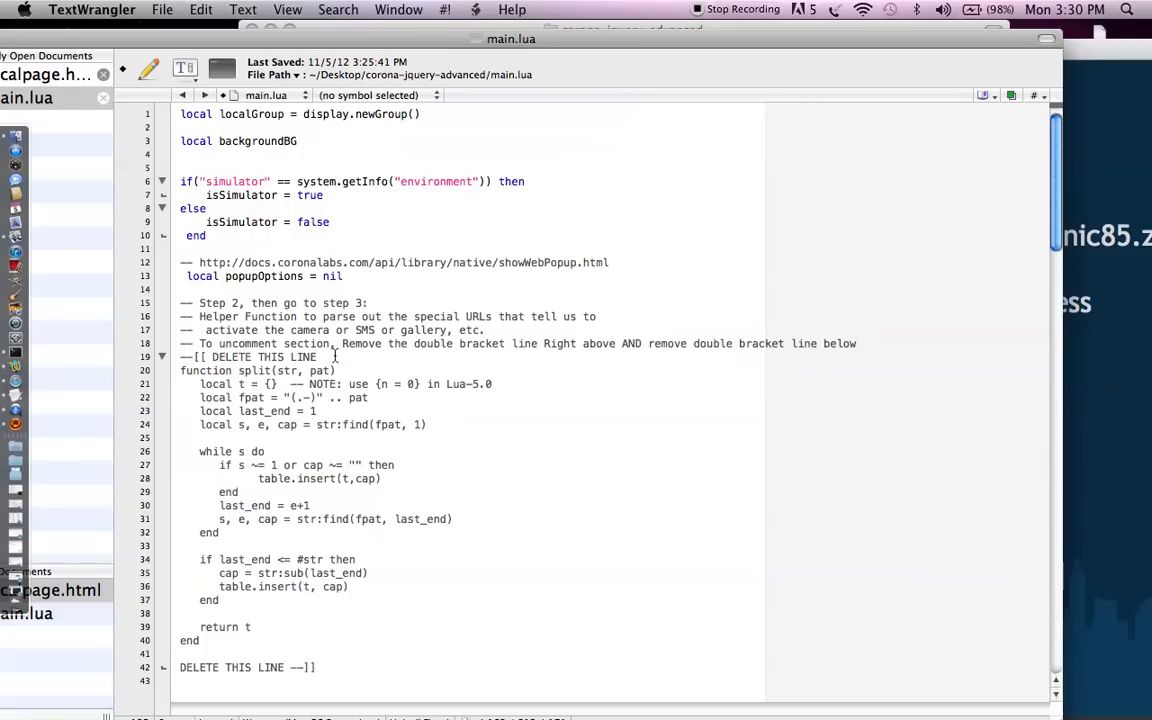
Step: Select the opening DELETE THIS LINE comment above the split helper and scroll down
triple_click(250, 356)
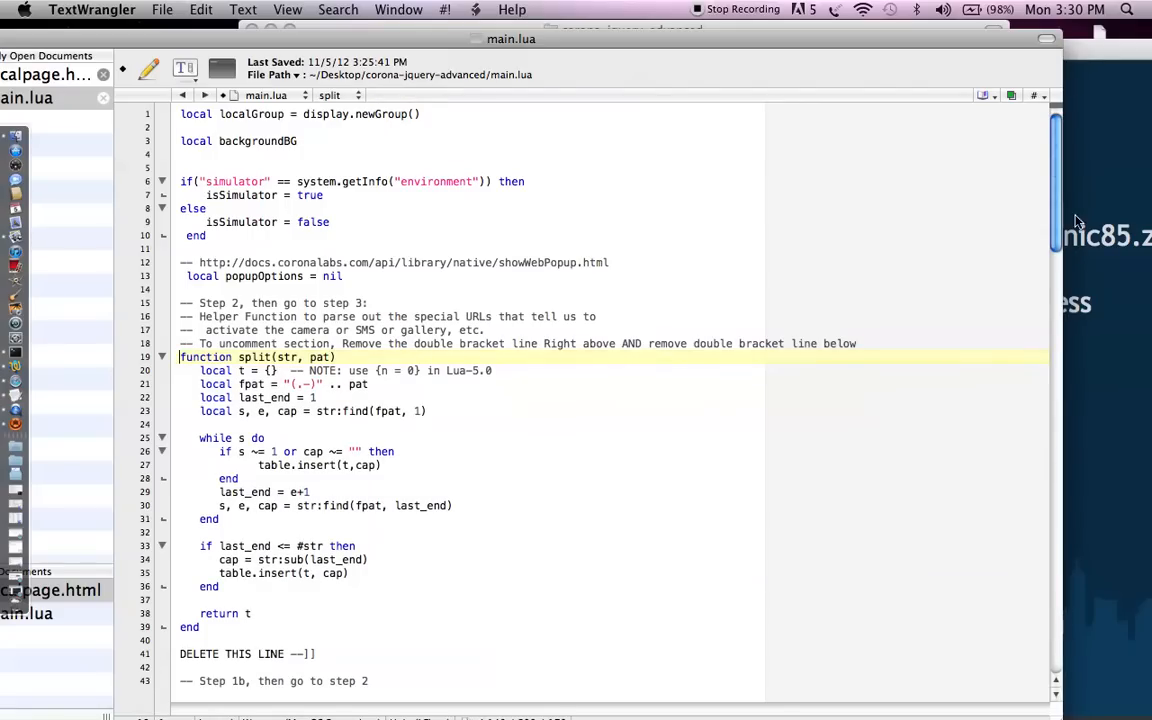
scroll("down", 3)
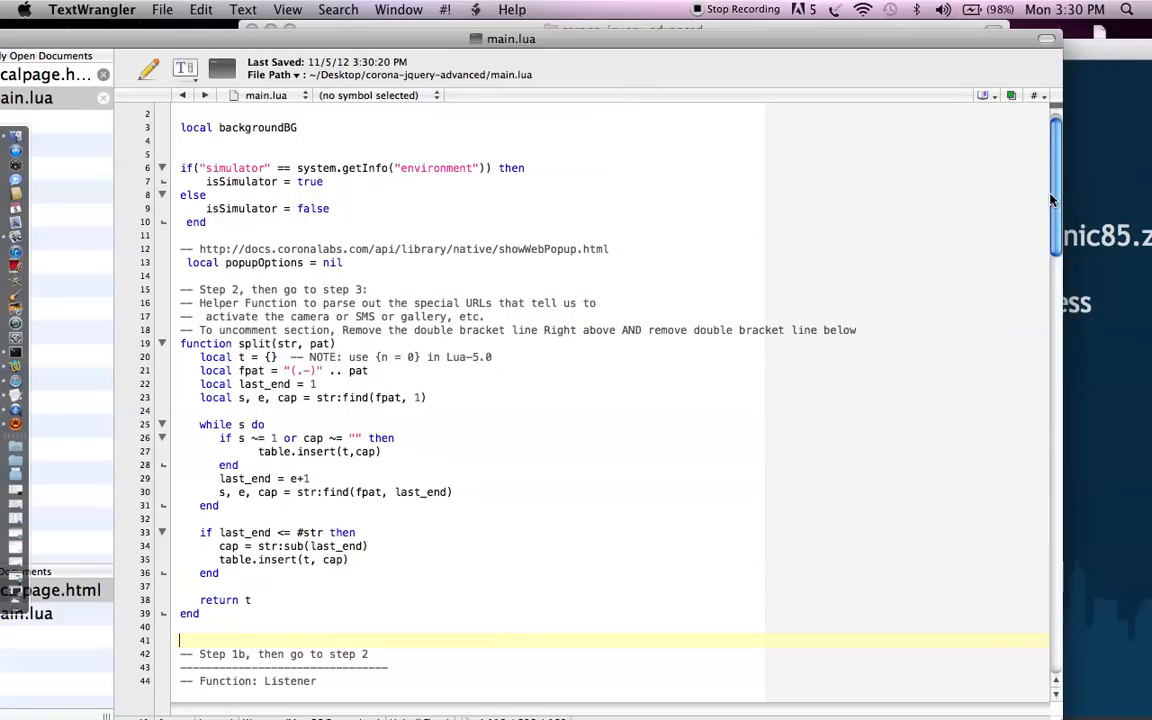
Step: Scroll down through the end of main.lua to review the code before relaunching
scroll("down", 3)
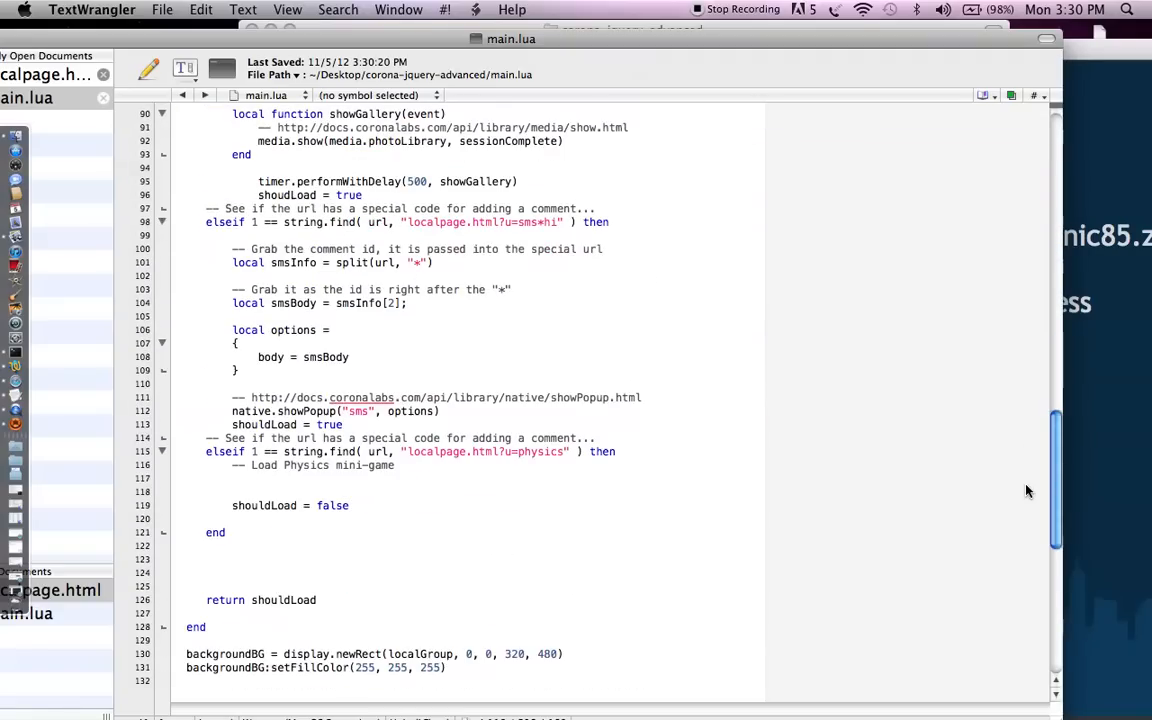
mouse_move(1055, 485)
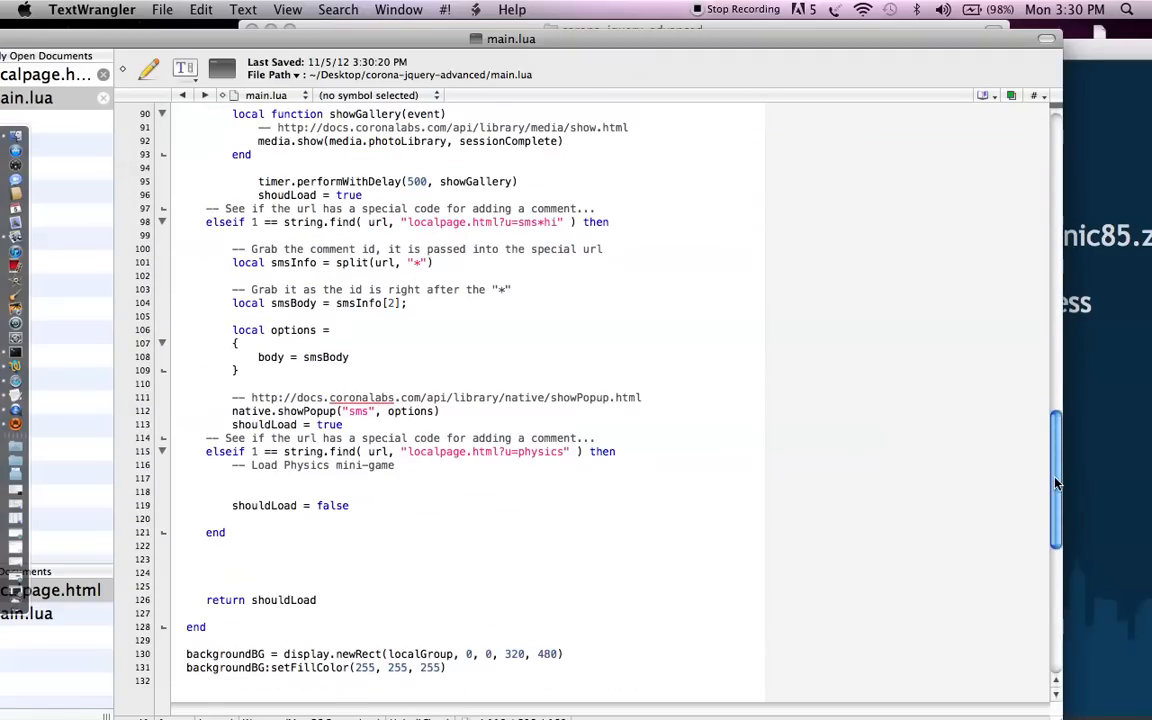
scroll("down", 3)
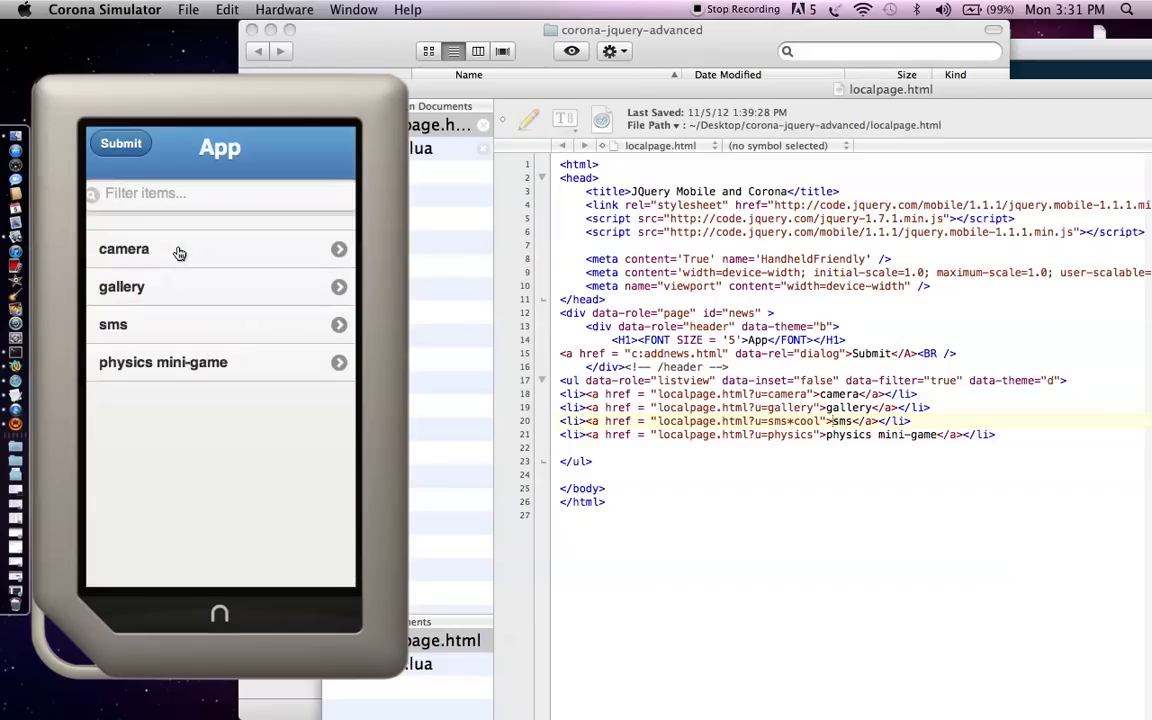
left_click(124, 249)
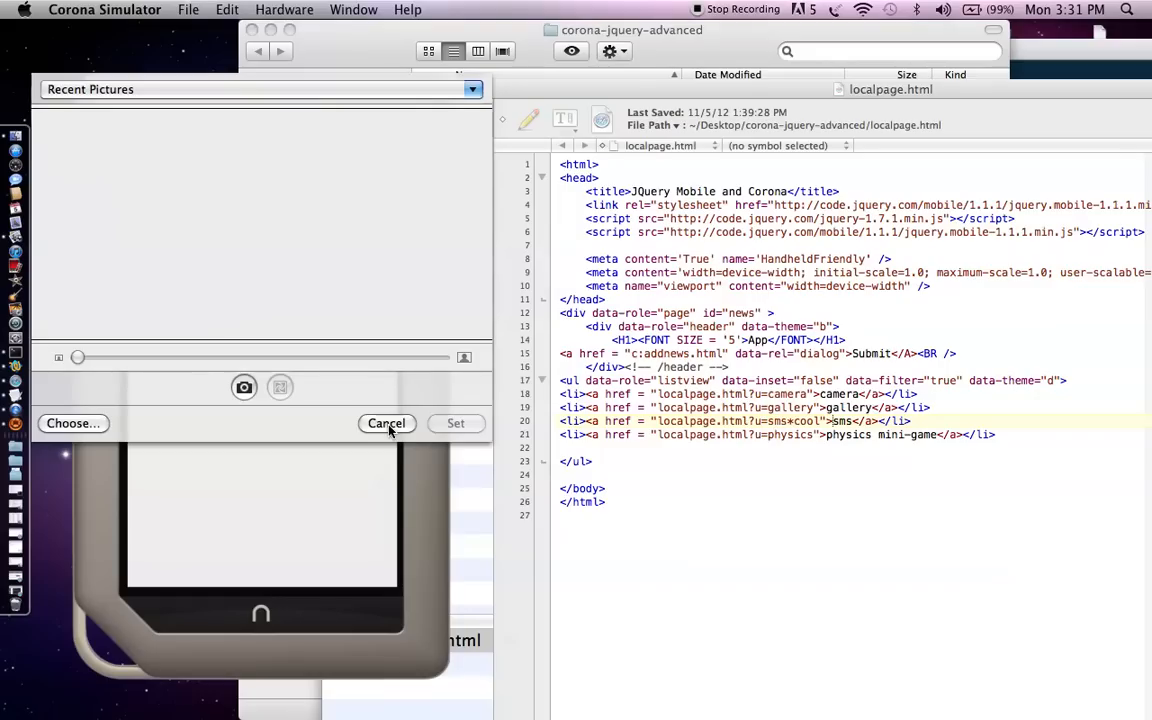
left_click(386, 423)
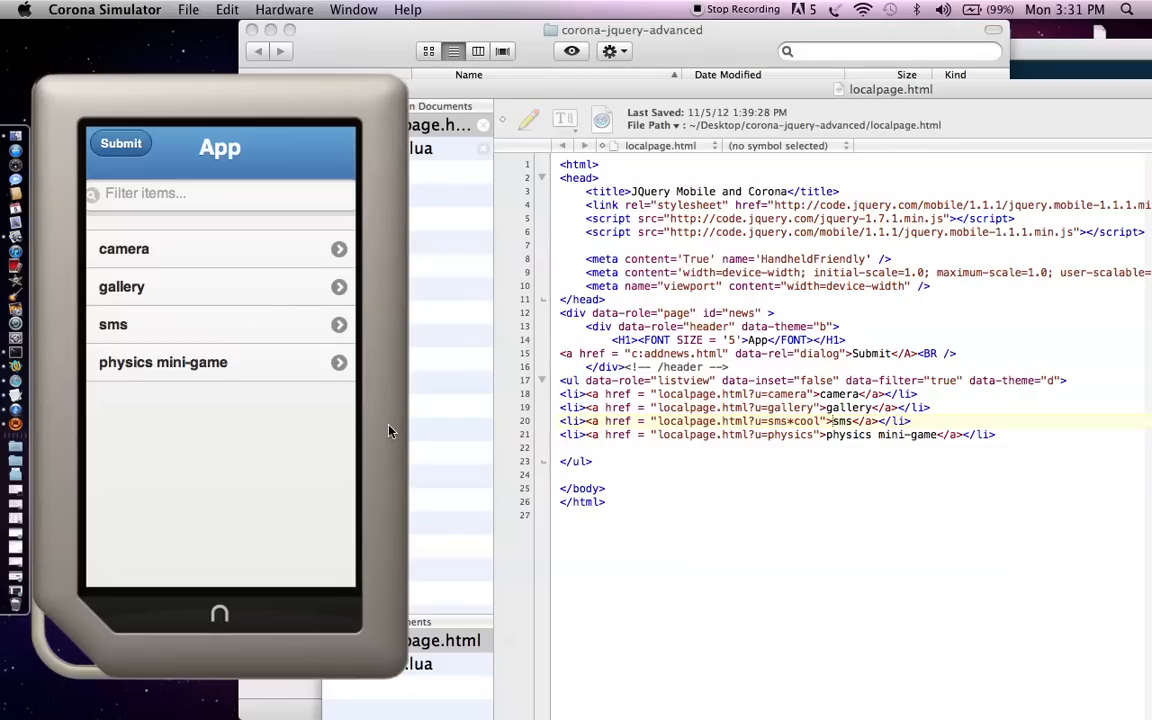
mouse_move(255, 315)
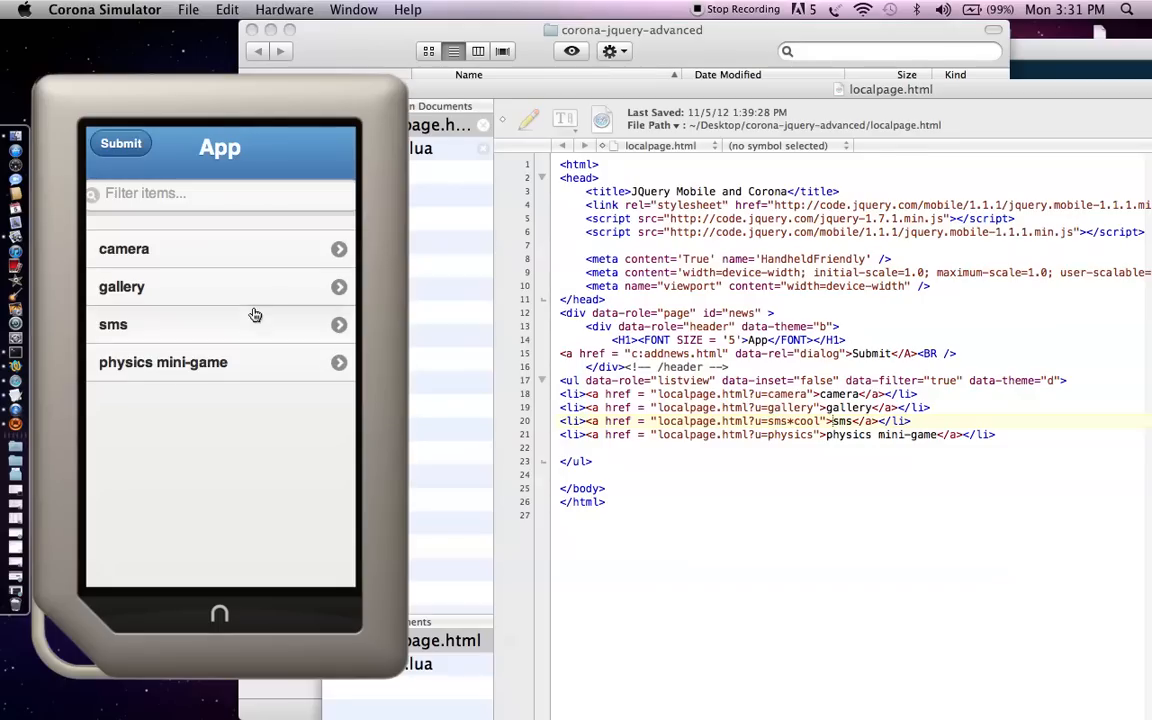
mouse_move(222, 397)
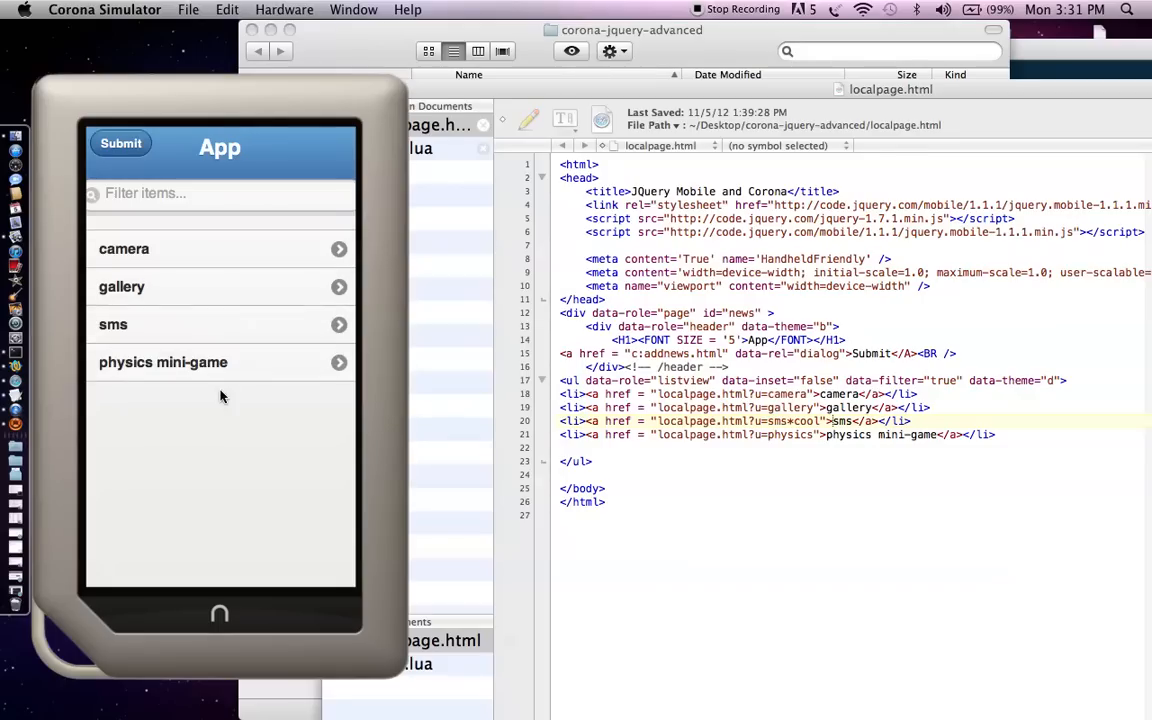
mouse_move(371, 474)
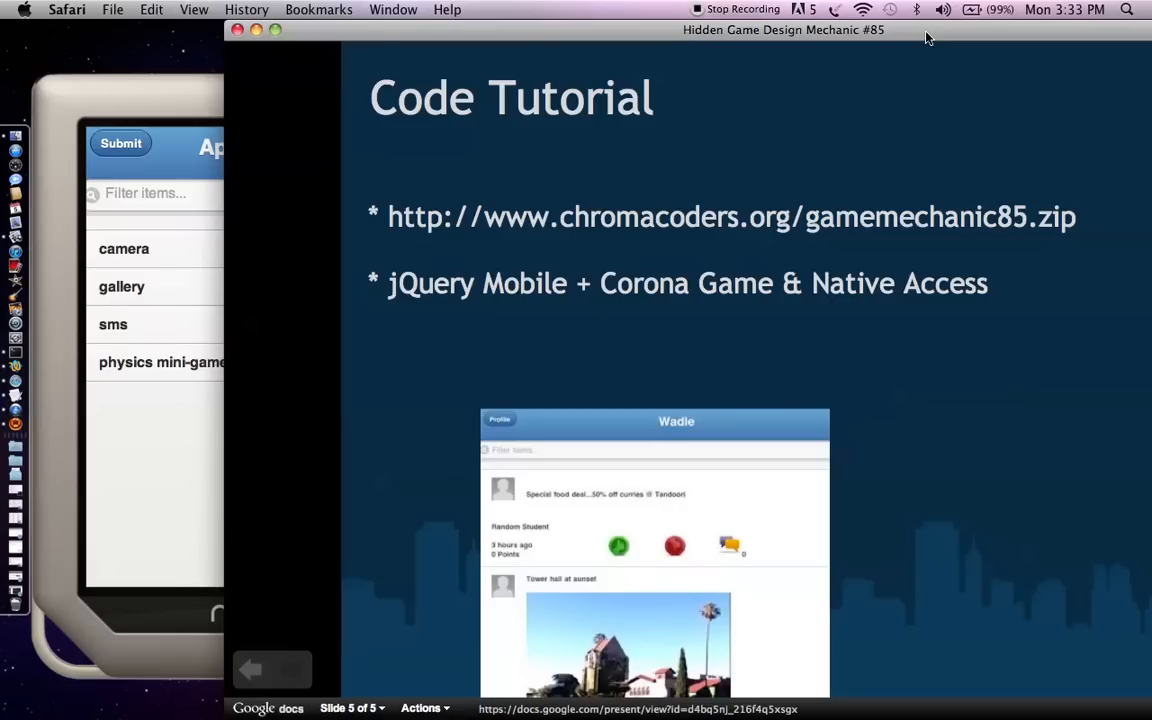
mouse_move(979, 39)
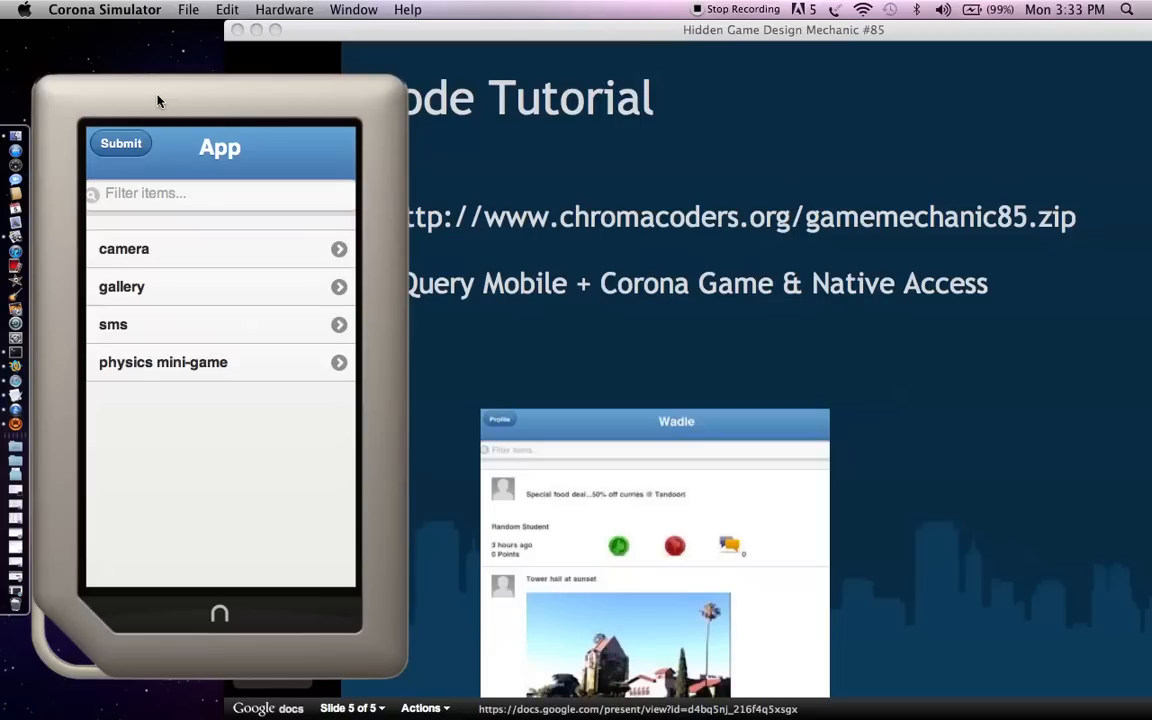
mouse_move(450, 192)
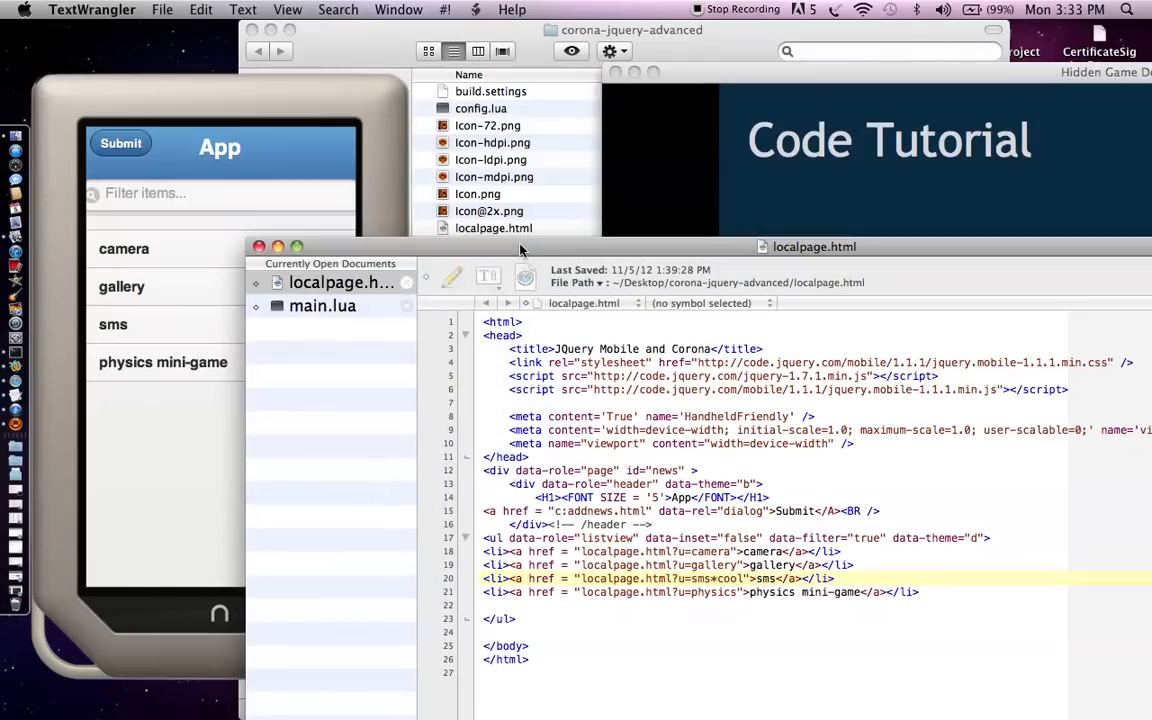
Step: Select main.lua from TextWrangler's Currently Open Documents list to edit it
left_click(322, 306)
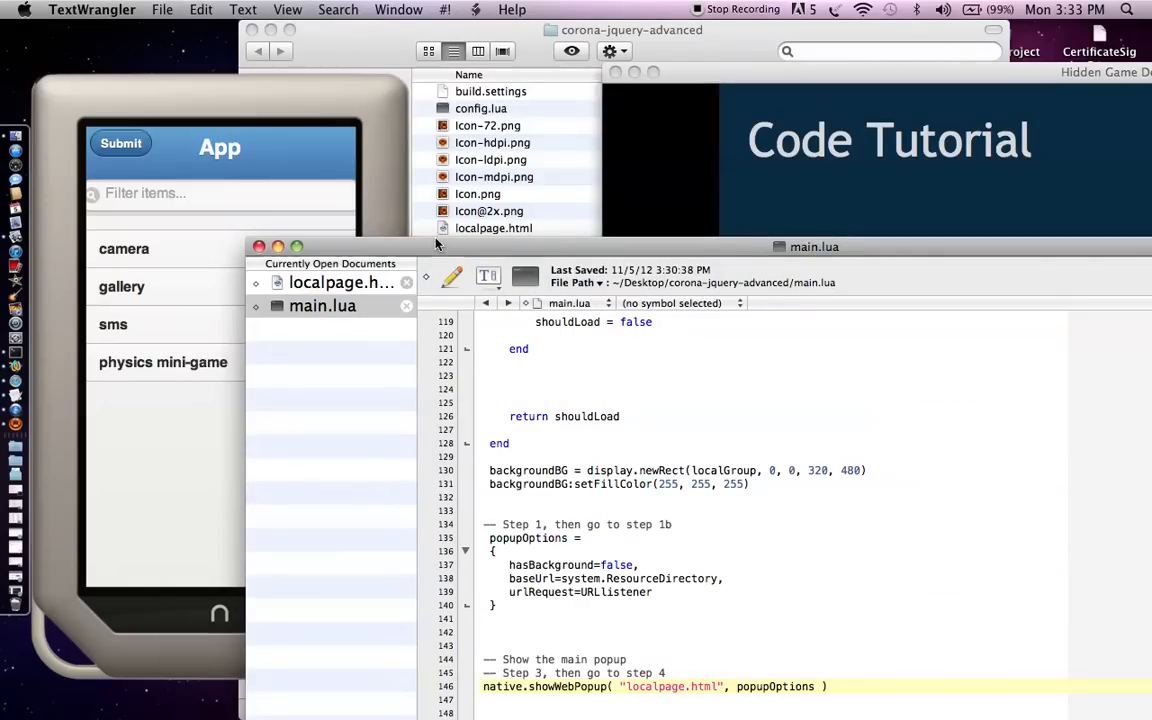